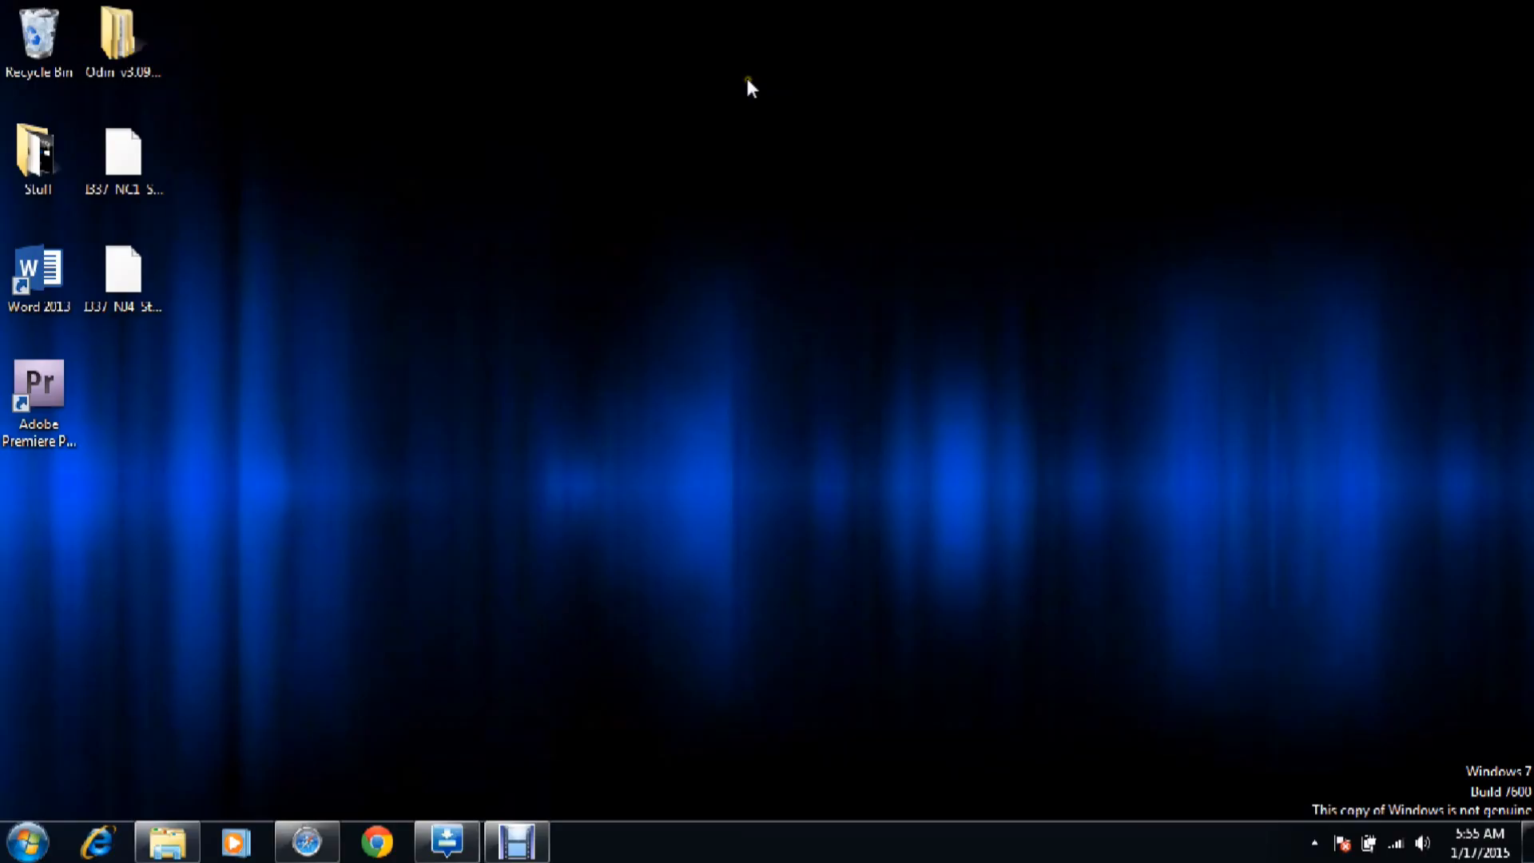
pyautogui.moveTo(468, 534)
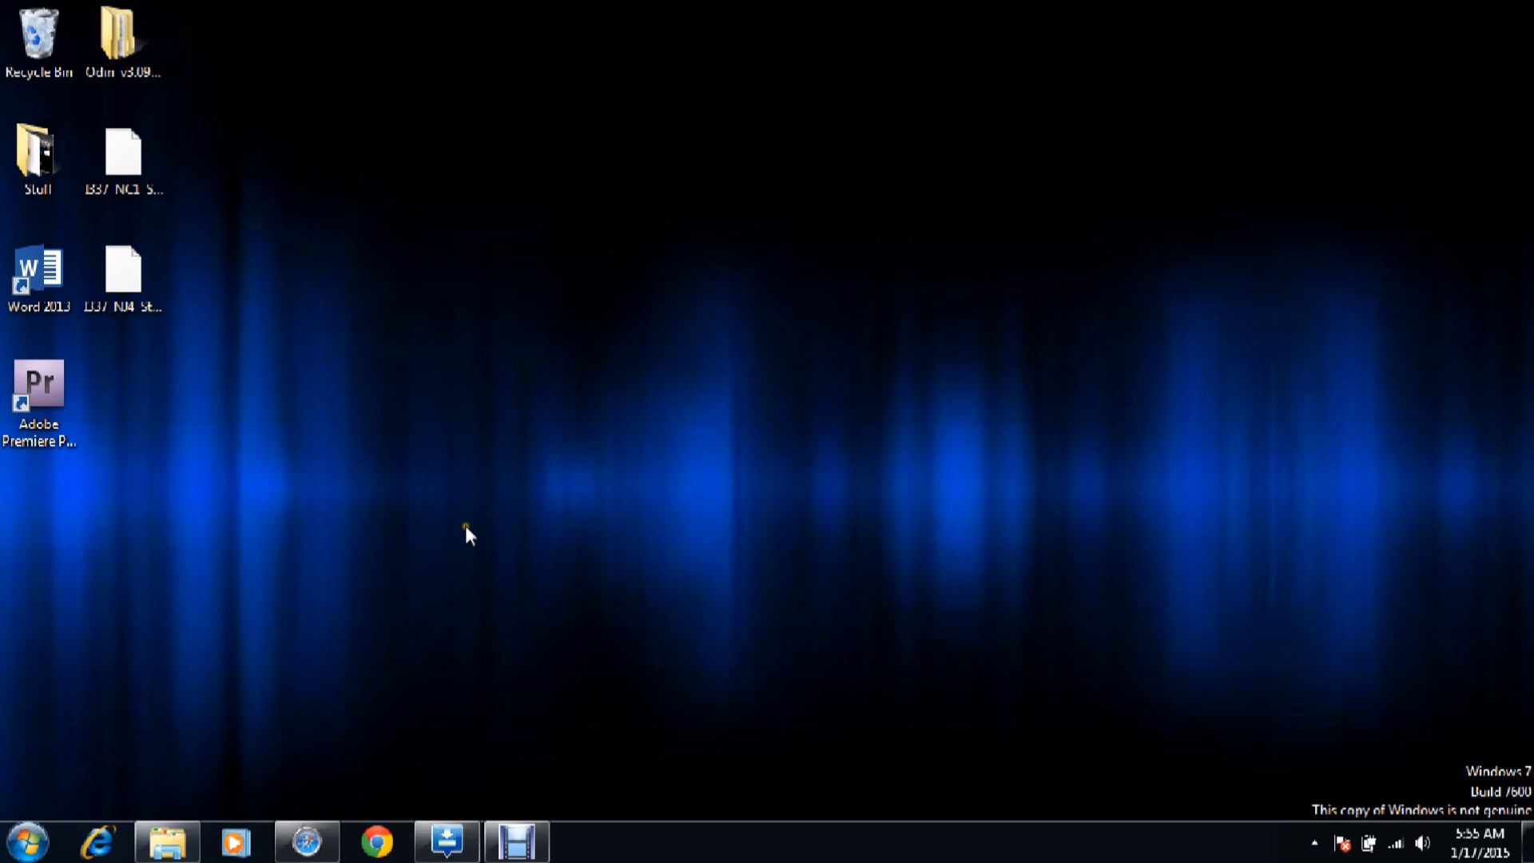
pyautogui.moveTo(472, 814)
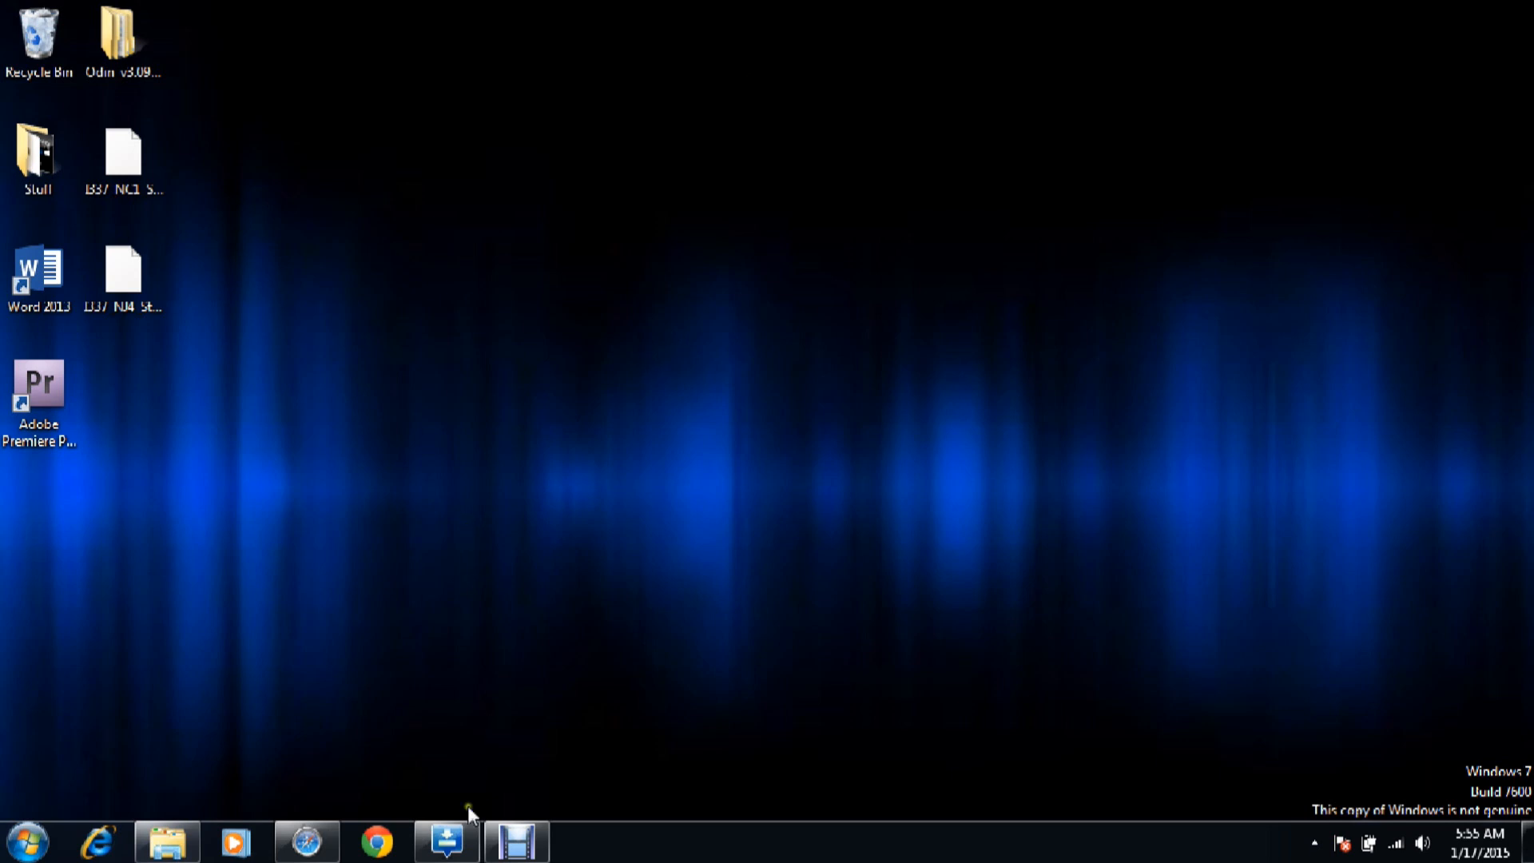
# Step: Bring up the Odin3 v3.09 window from the taskbar, showing the phone on a COM port
pyautogui.click(445, 841)
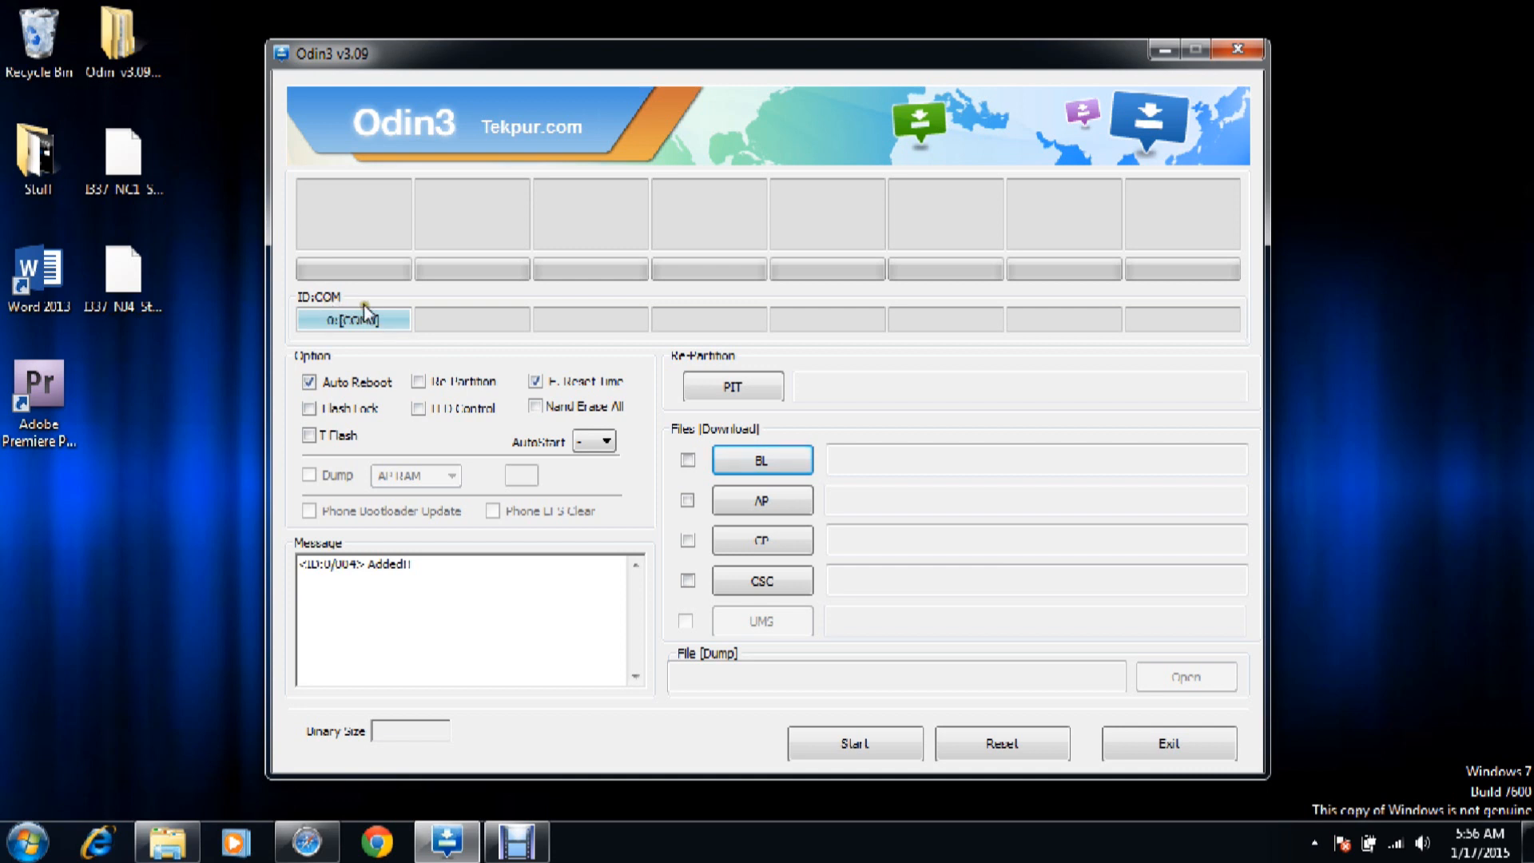
pyautogui.moveTo(536, 336)
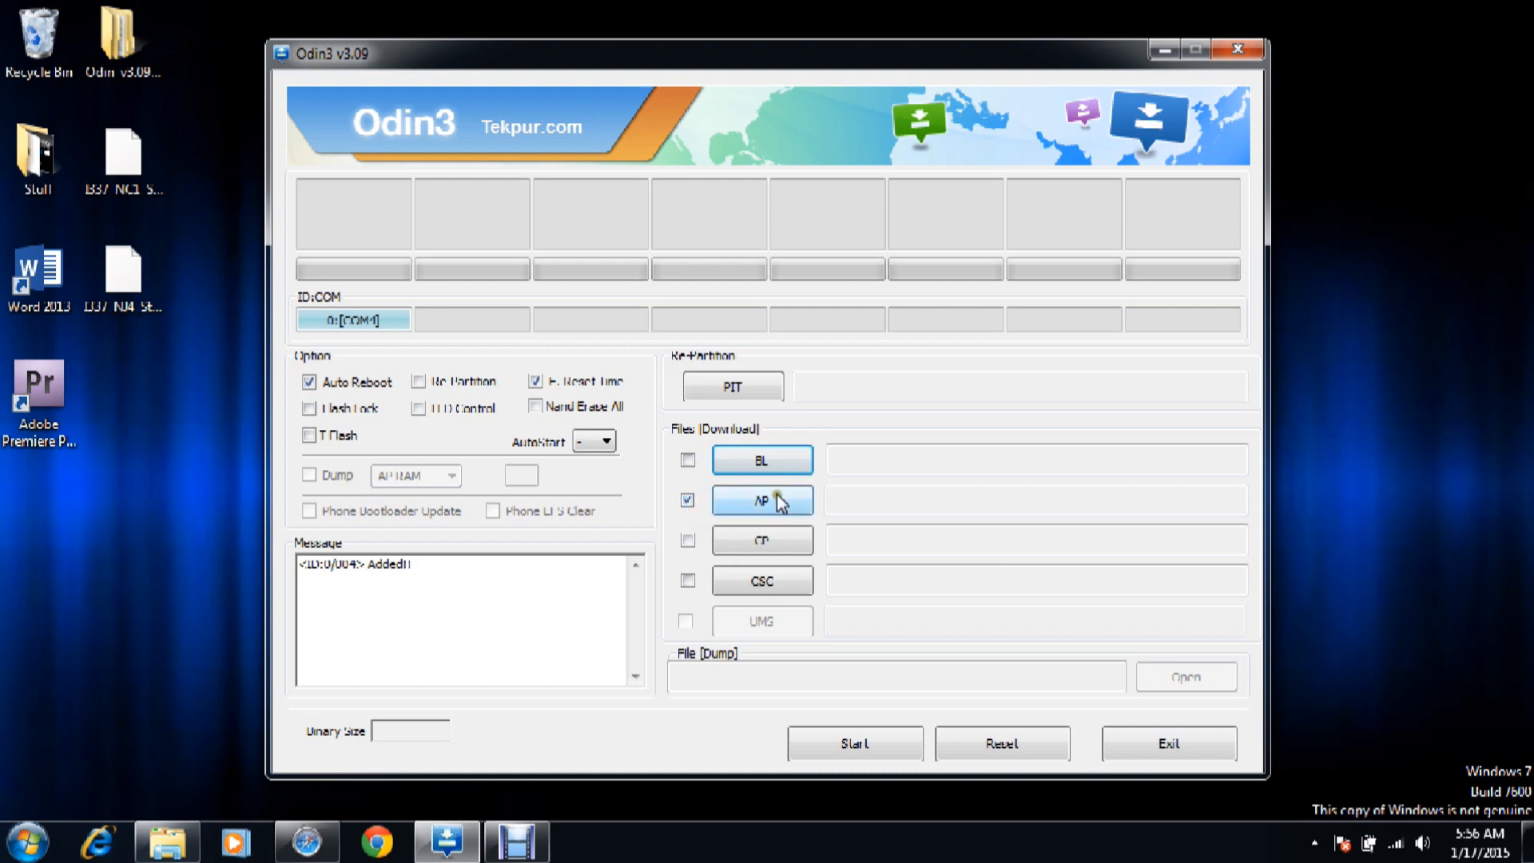
# Step: Enable the AP slot and bring up its firmware file chooser
pyautogui.click(762, 500)
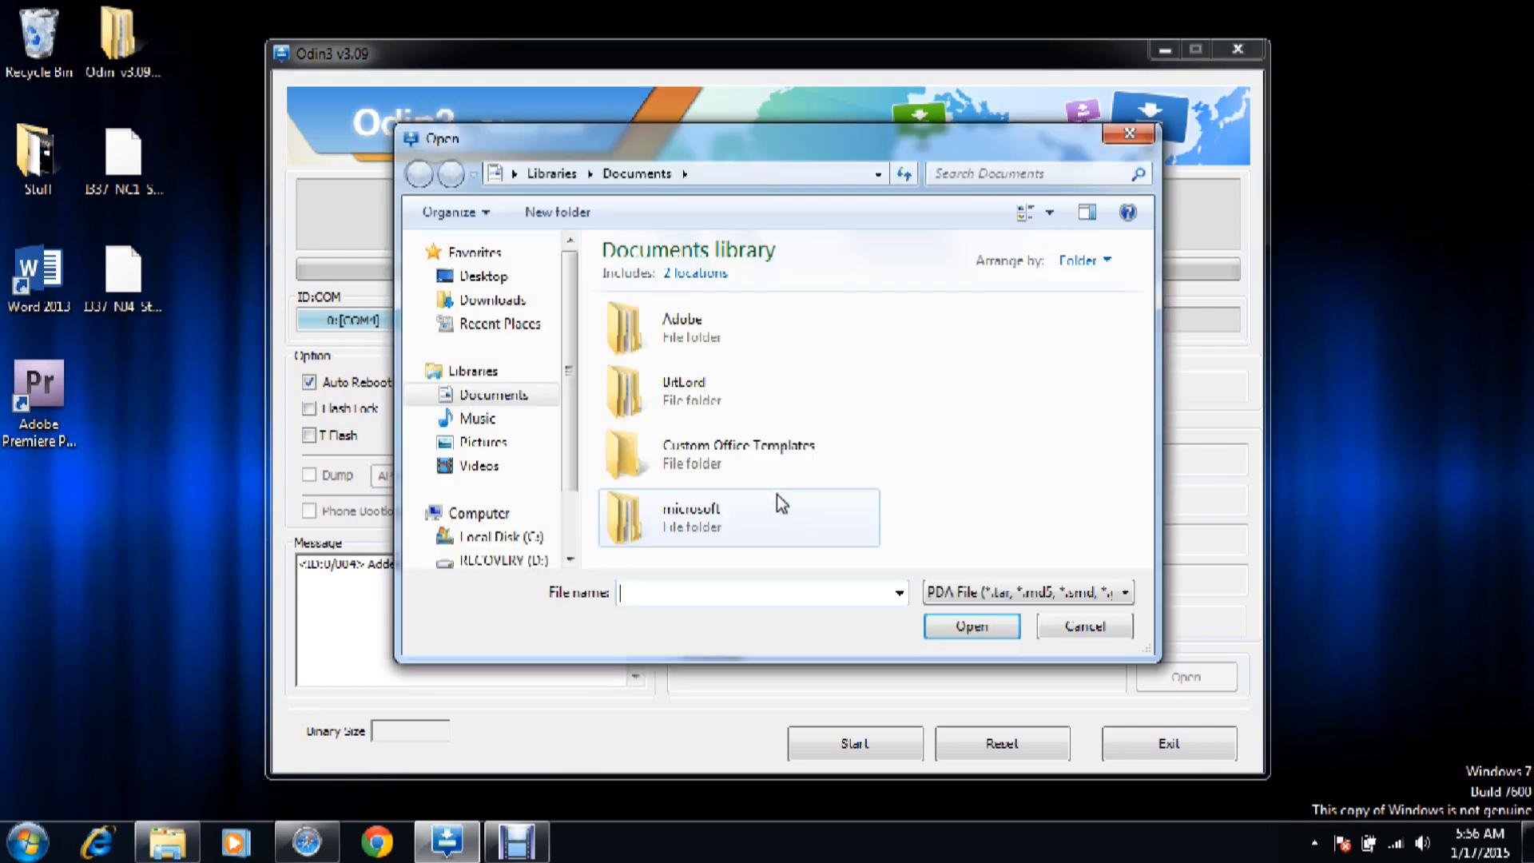
# Step: Navigate the Open dialog to the Desktop, where the stock kernel tar.md5 files are listed
pyautogui.click(484, 275)
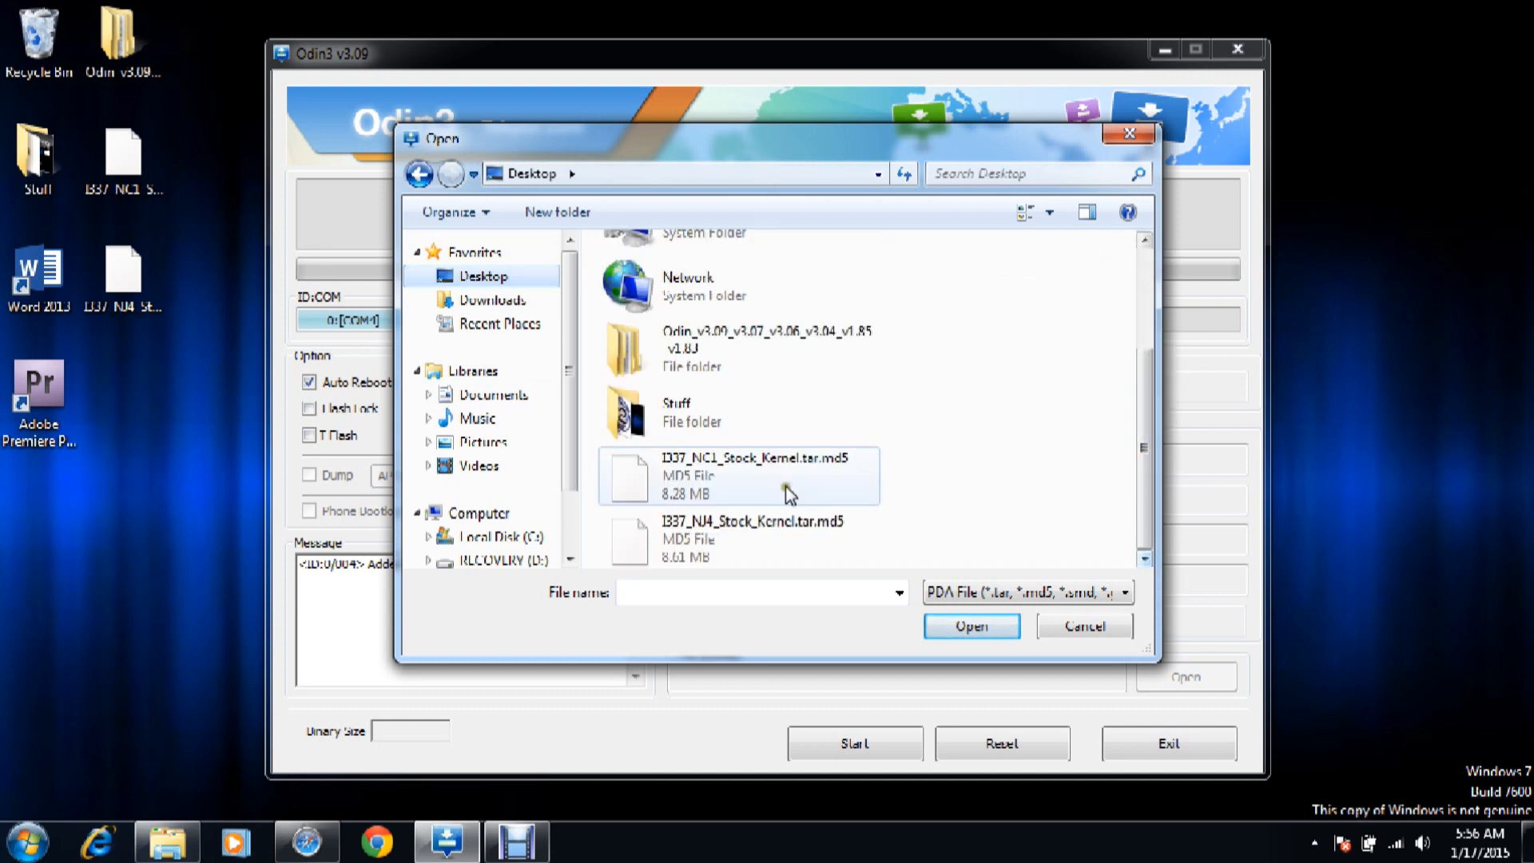
pyautogui.moveTo(675, 472)
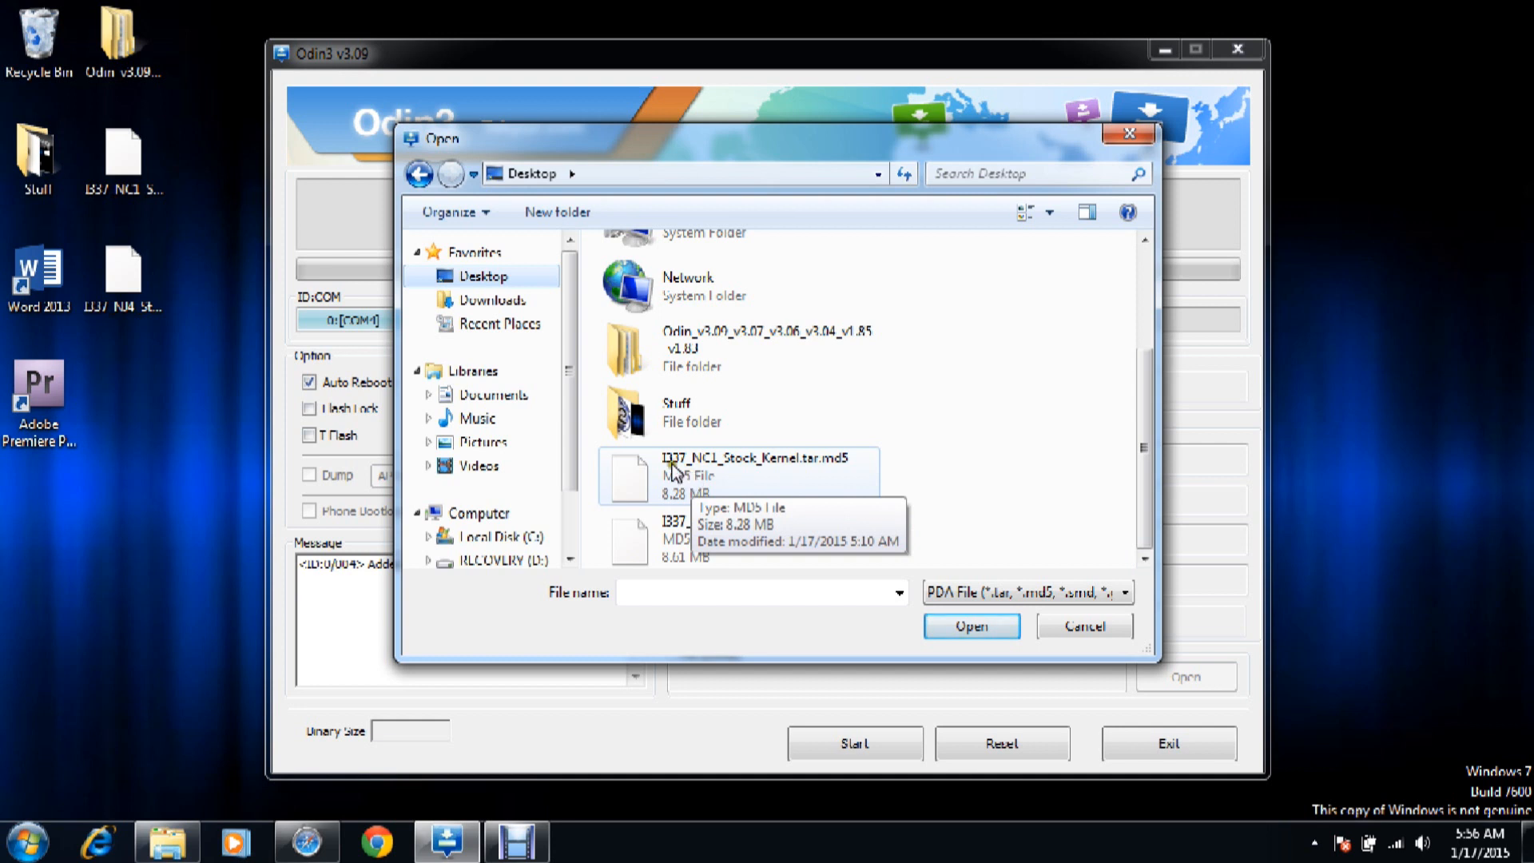
pyautogui.moveTo(910, 492)
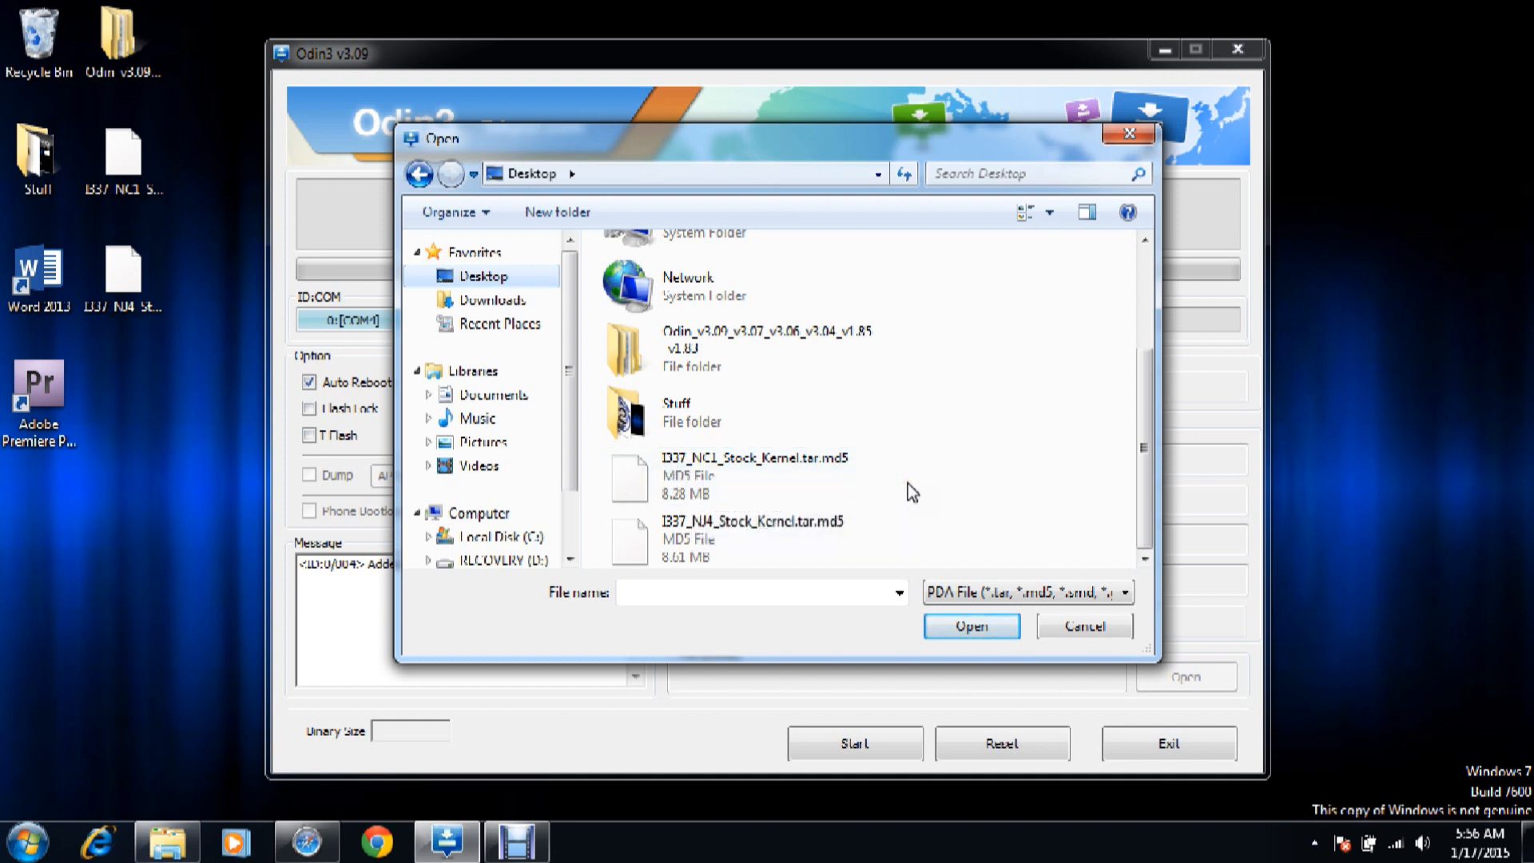
pyautogui.moveTo(763, 450)
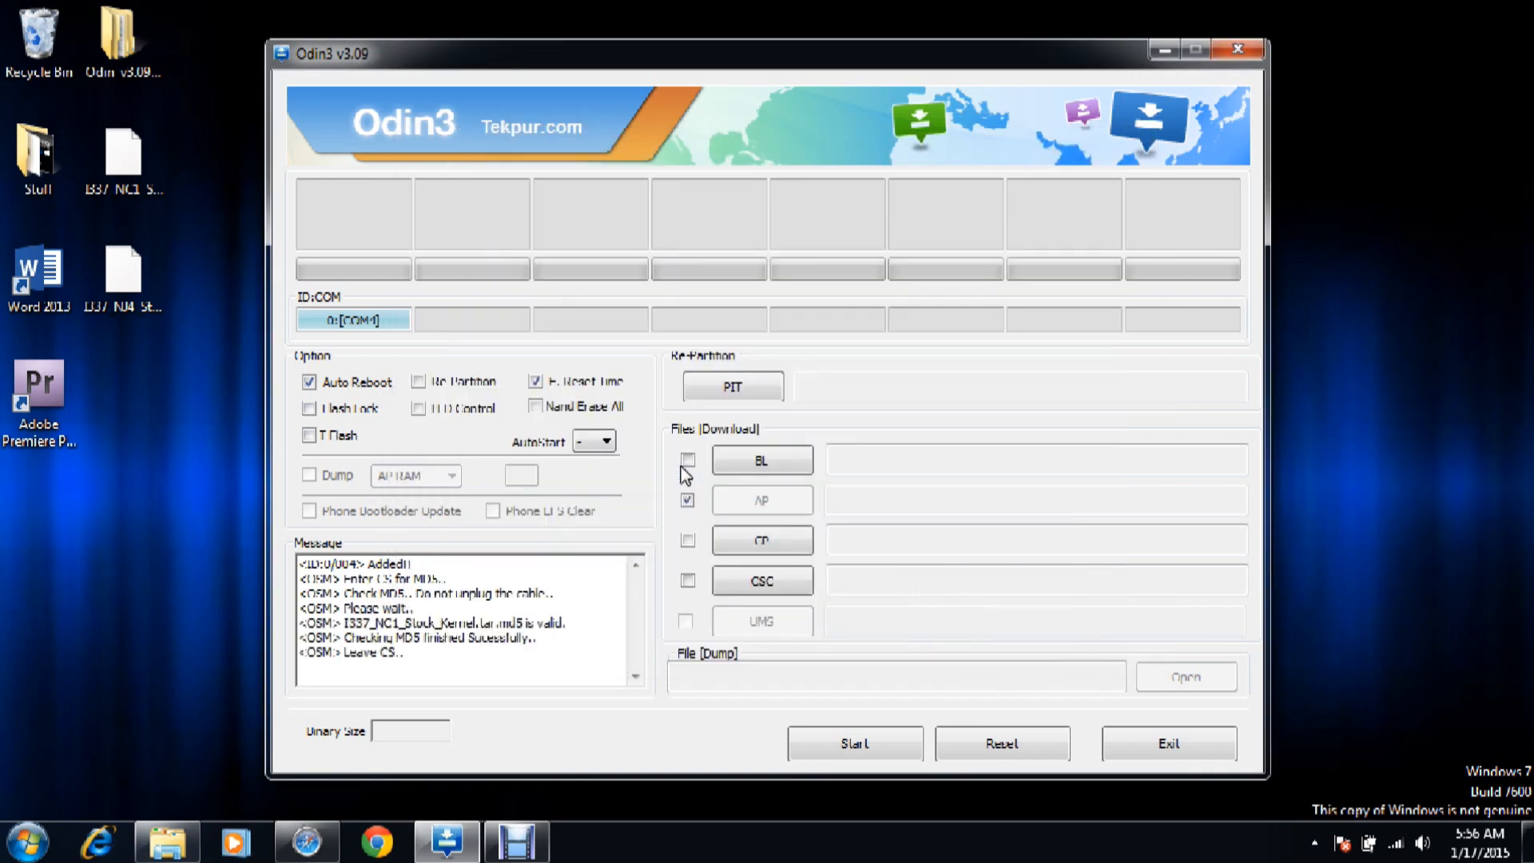
# Step: Flash I337_NC1_Stock_Kernel.tar.md5 from the AP slot until Odin3 shows RESET and device removed
pyautogui.click(761, 500)
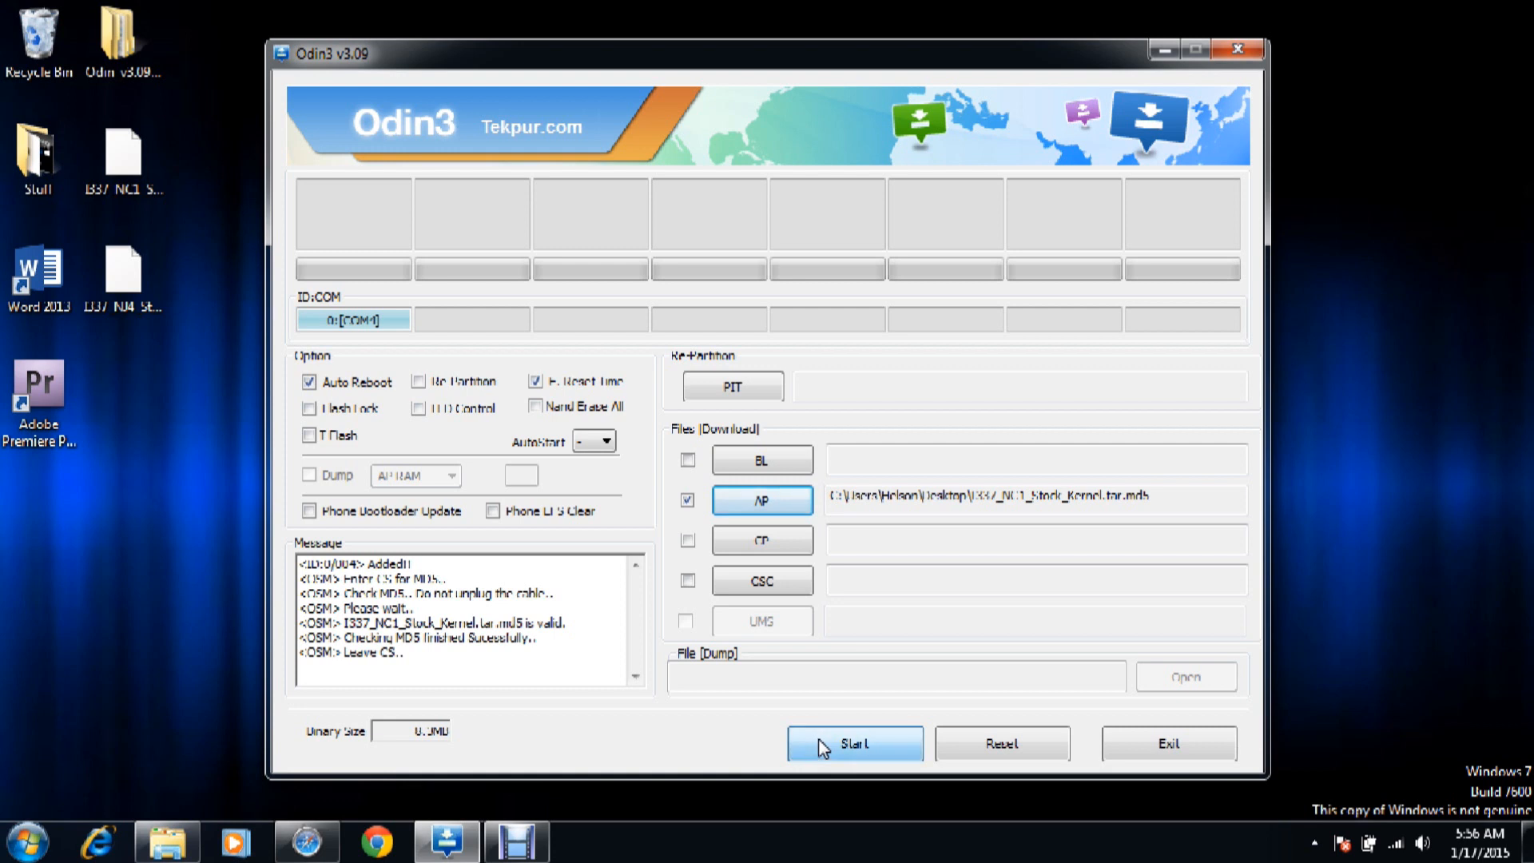
pyautogui.click(853, 744)
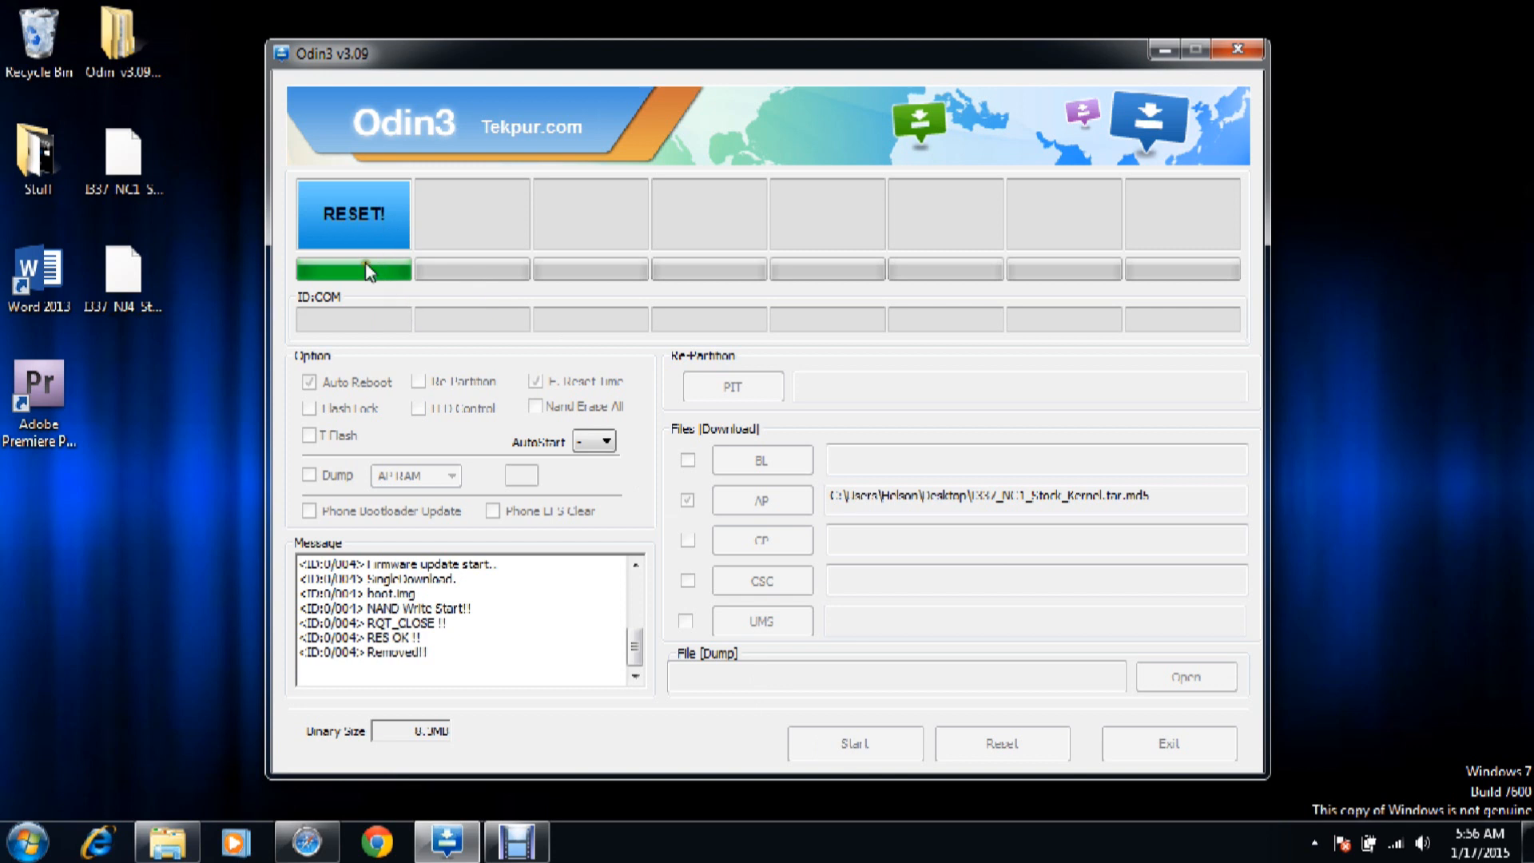
pyautogui.moveTo(632, 374)
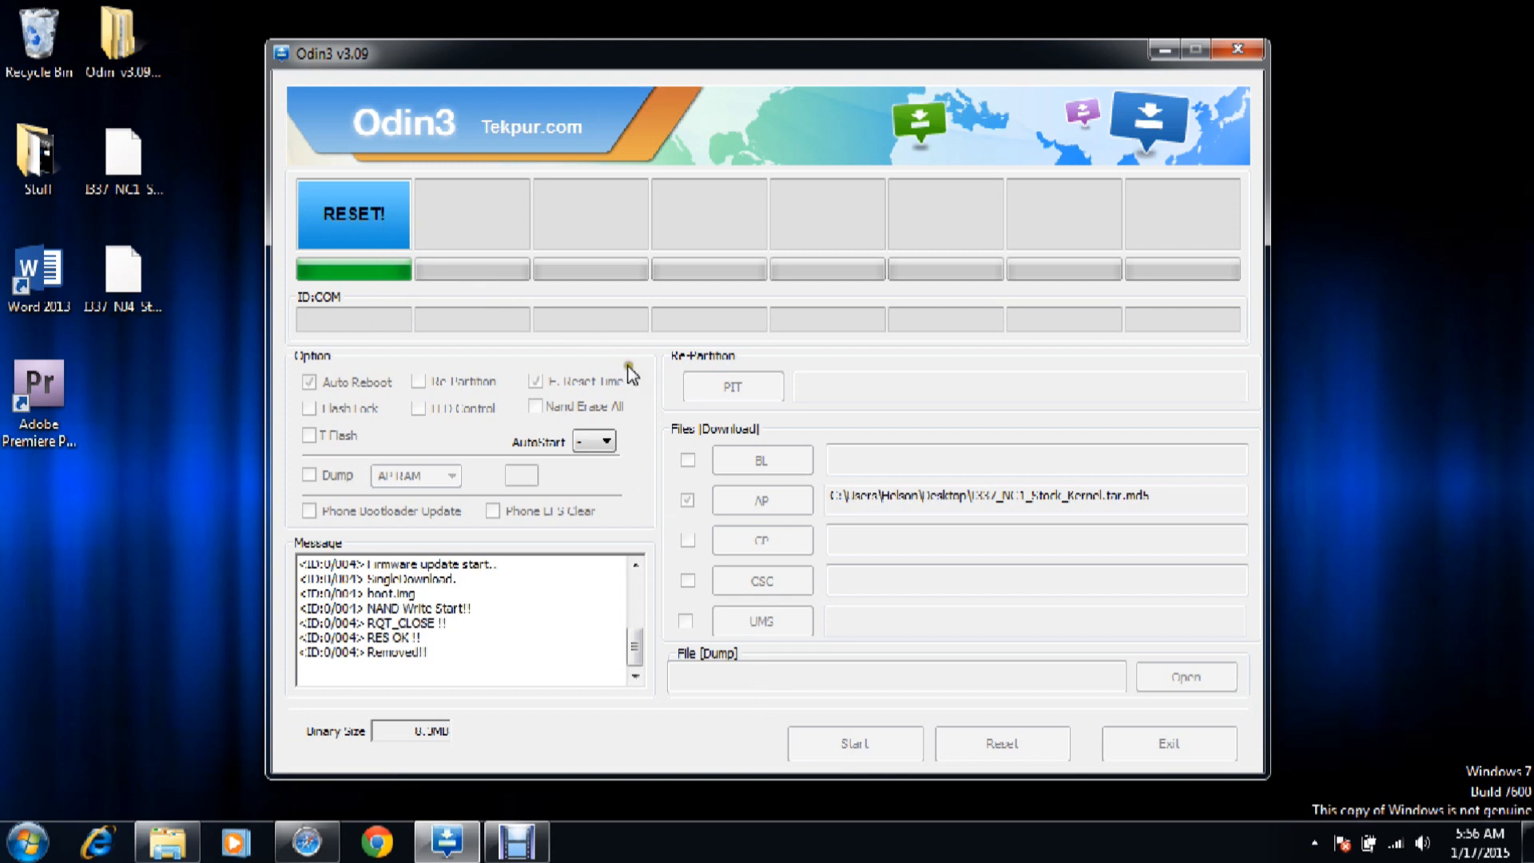
pyautogui.moveTo(585, 357)
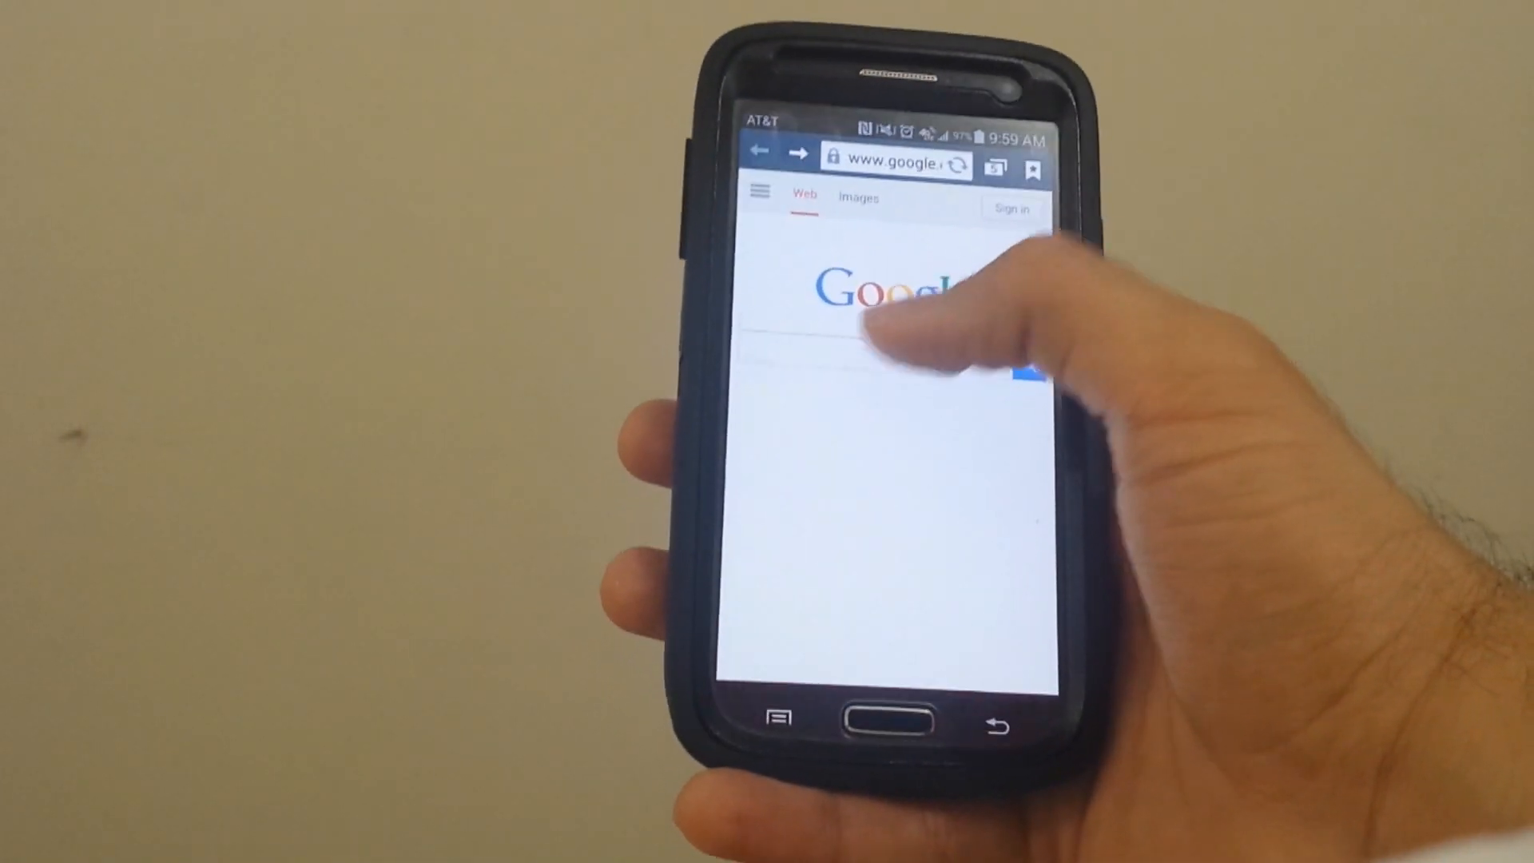
# Step: Download, install and run Towelroot v3 with 'make it ra1n', then return home
pyautogui.click(890, 293)
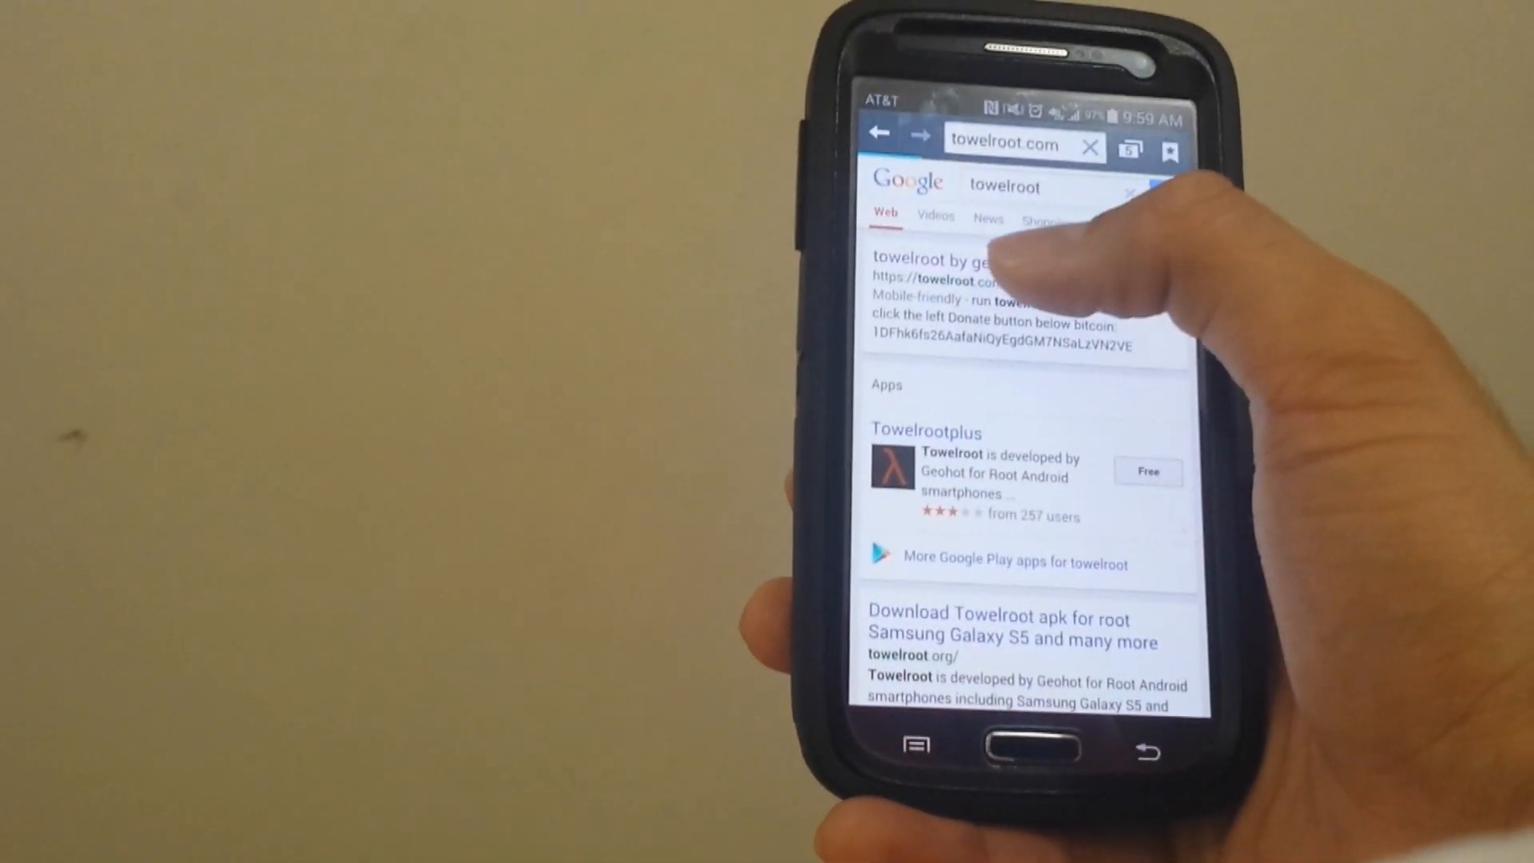
pyautogui.click(978, 261)
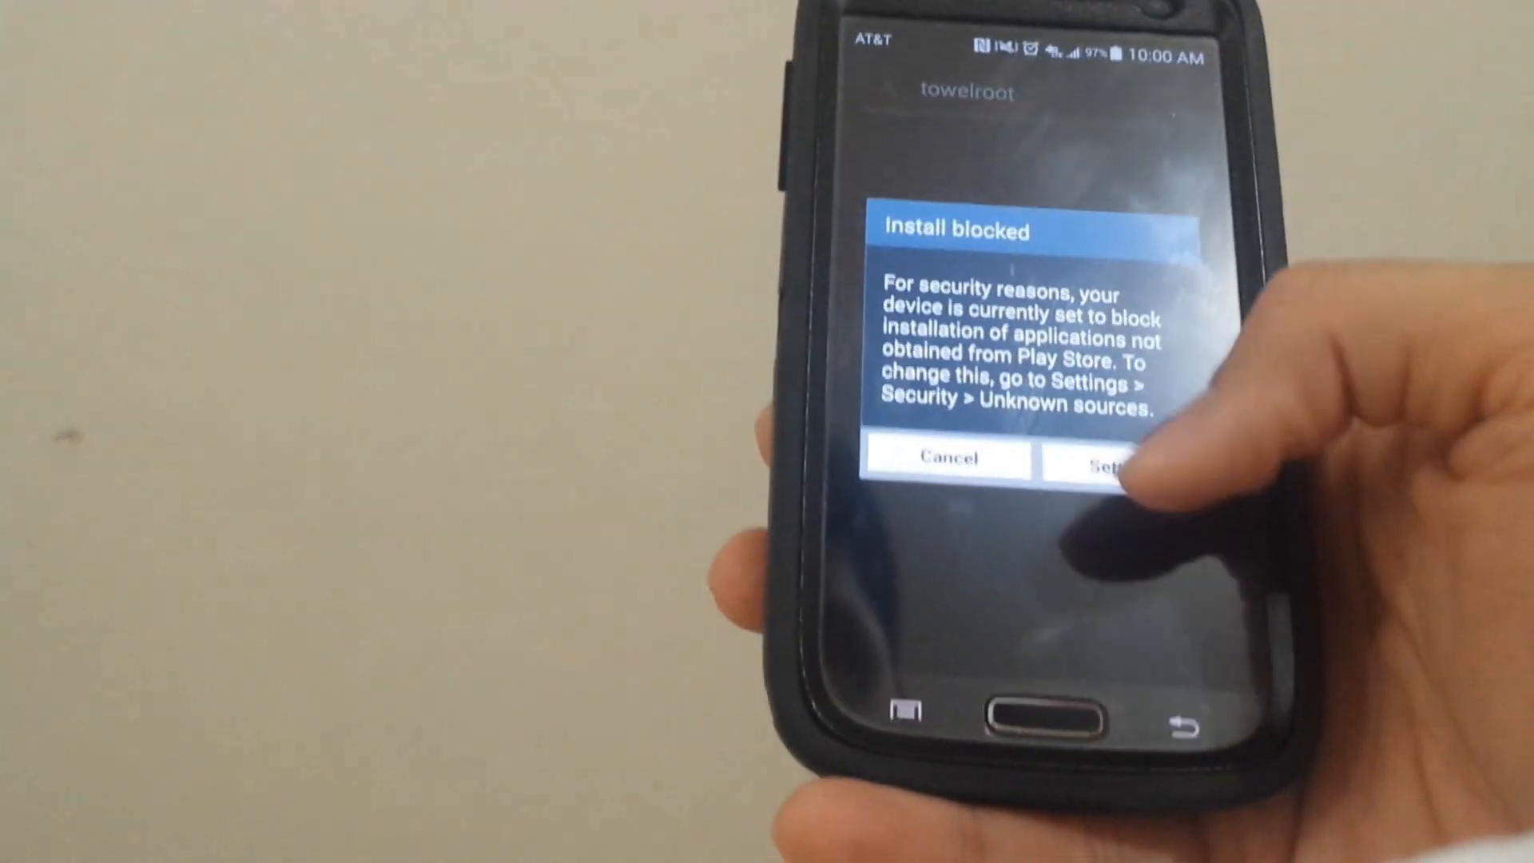
pyautogui.click(1106, 460)
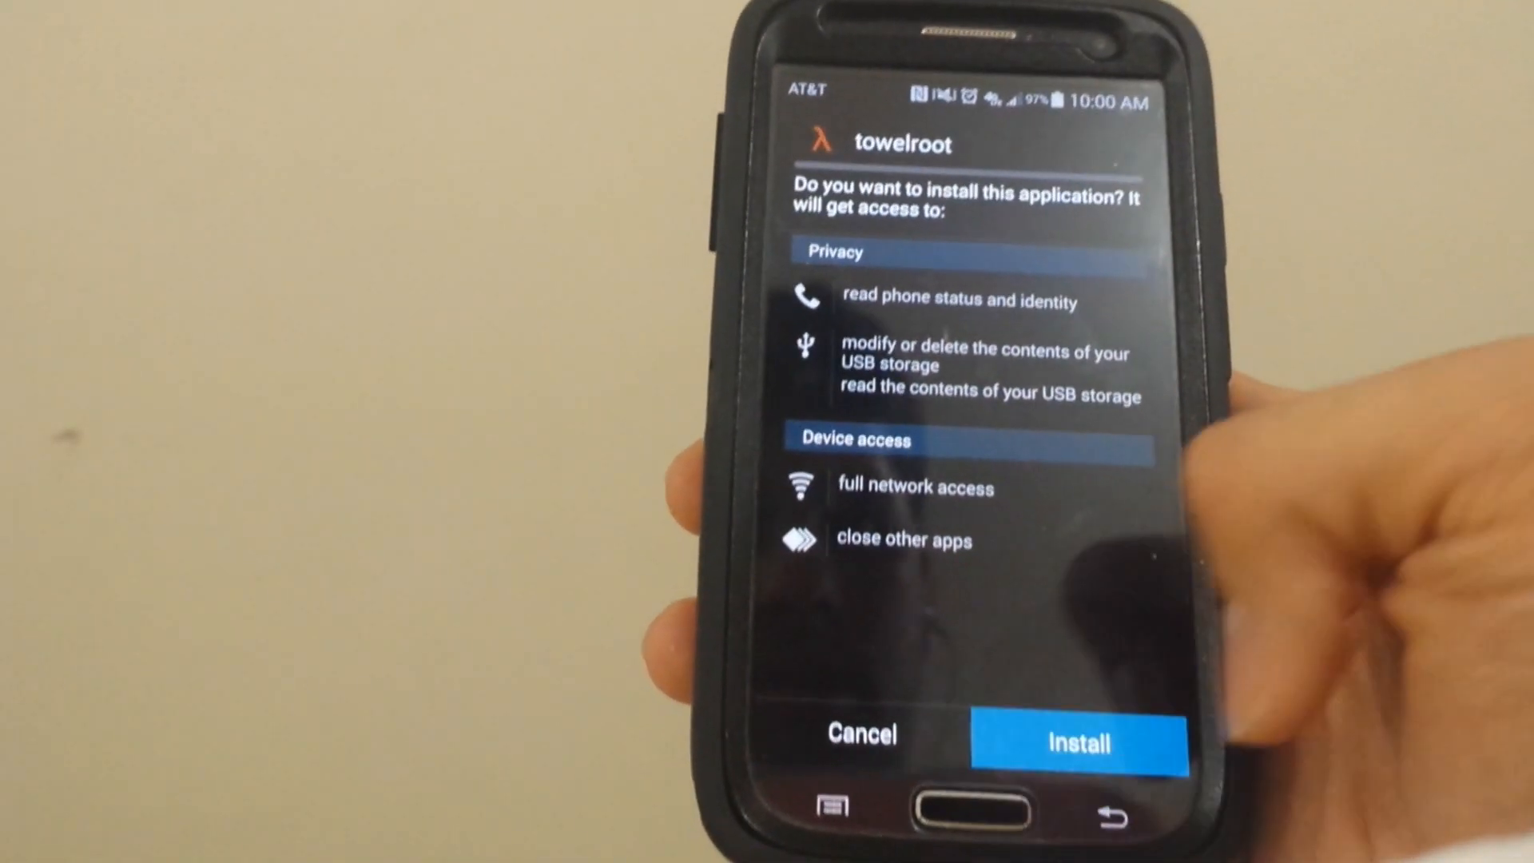
pyautogui.click(1077, 742)
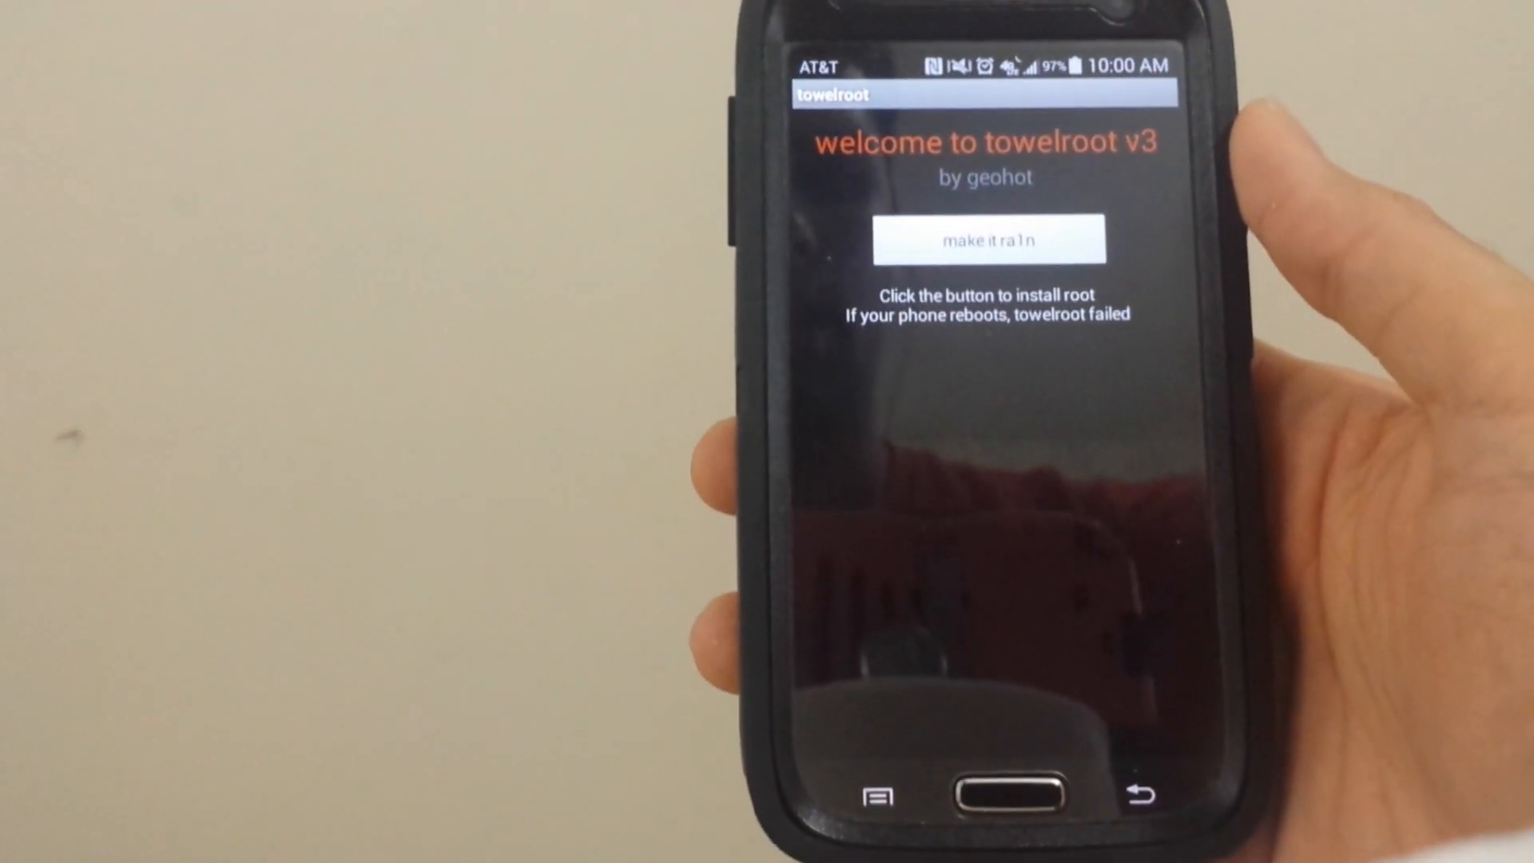
pyautogui.click(989, 240)
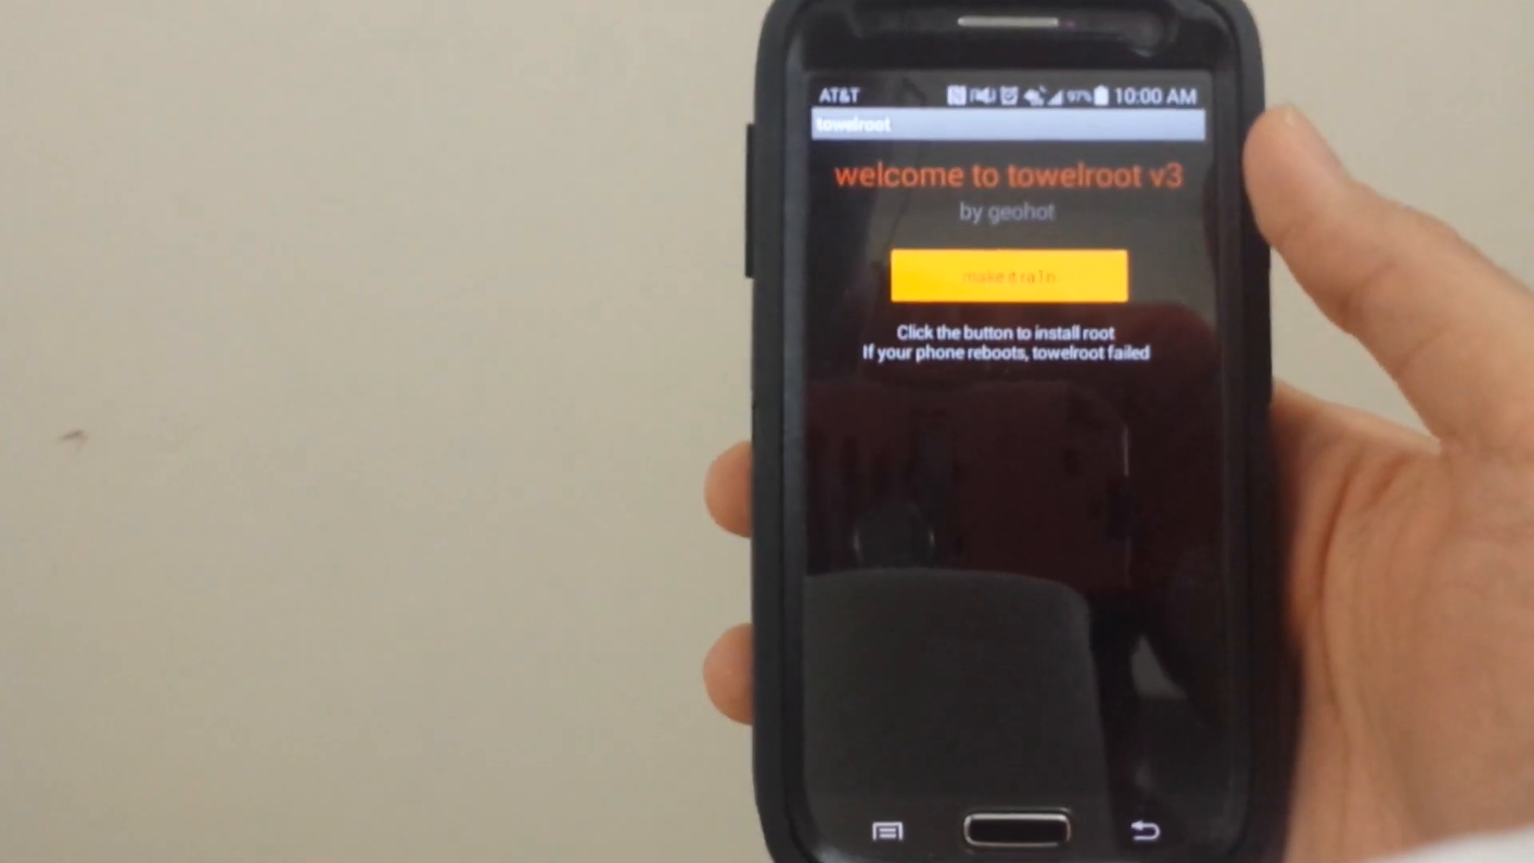
pyautogui.click(1006, 278)
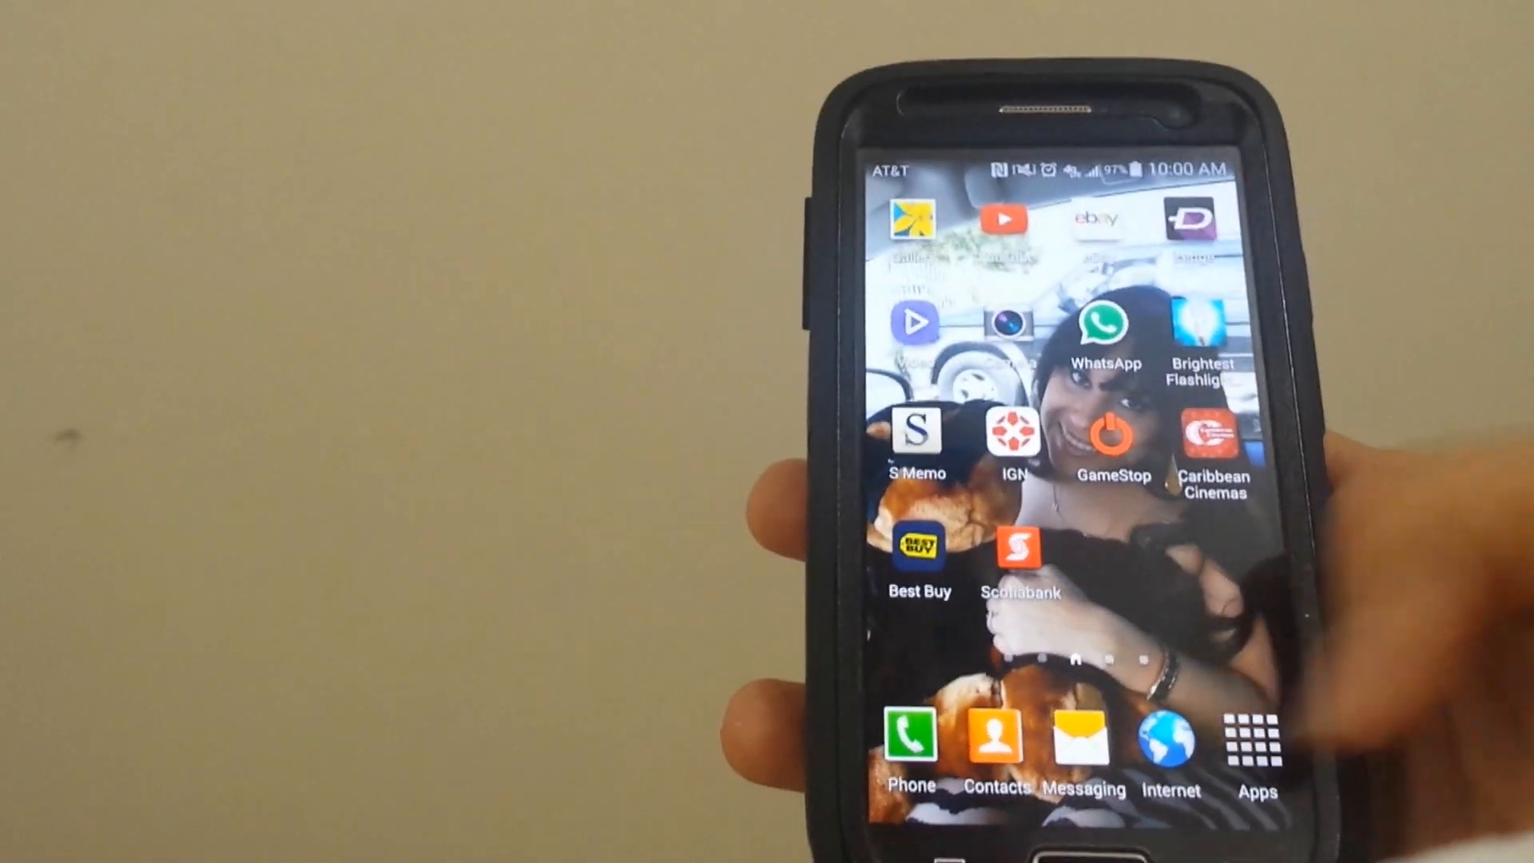
# Step: Install SuperSU found by searching 'super su' in Google Play, launch it, and accept the SU binary update
pyautogui.click(1255, 744)
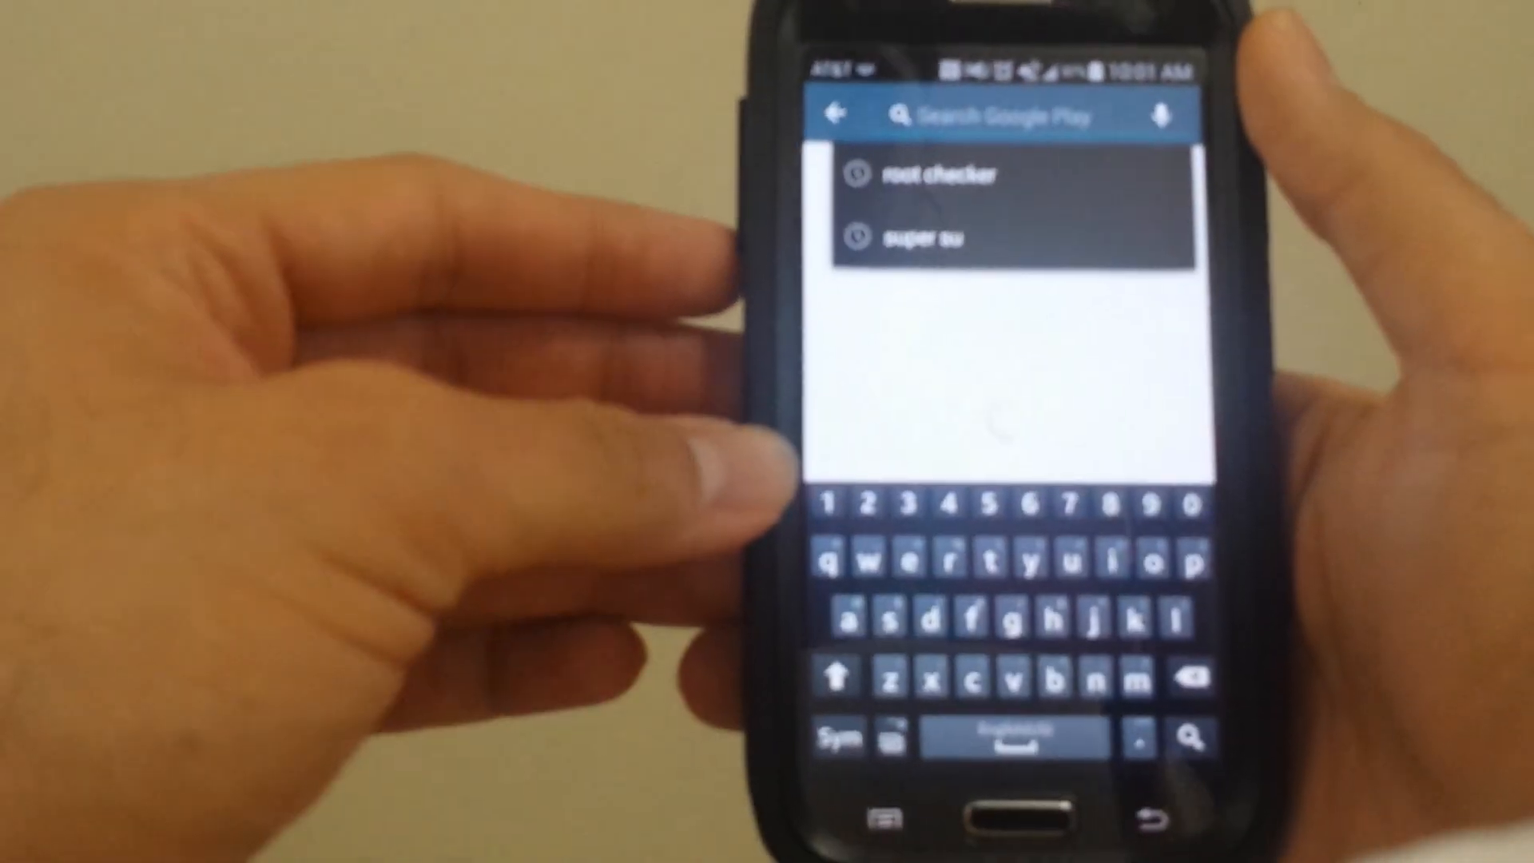
pyautogui.click(934, 234)
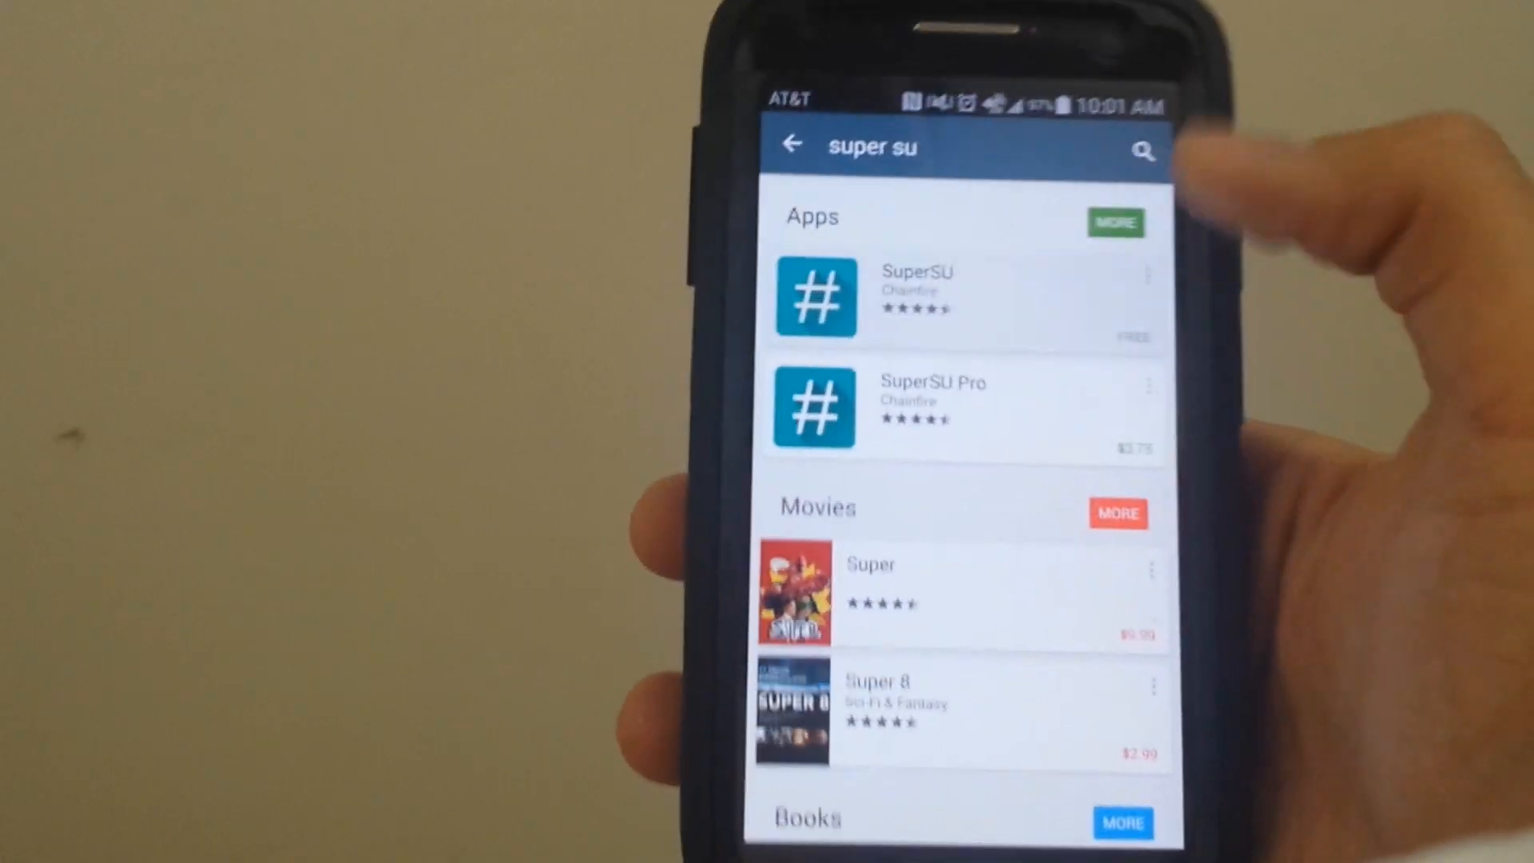
pyautogui.click(816, 297)
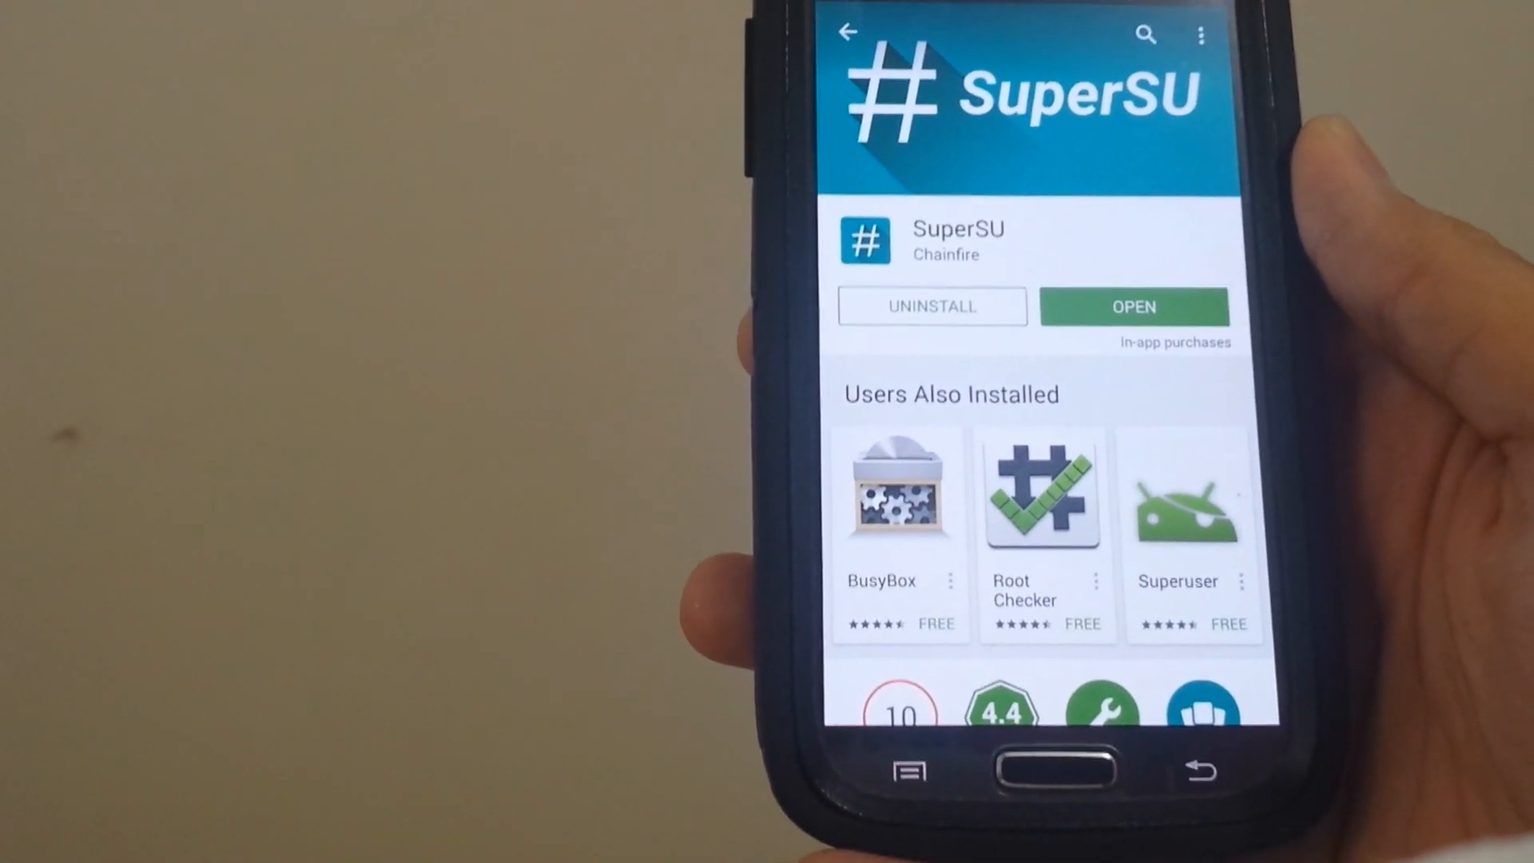
pyautogui.click(1133, 306)
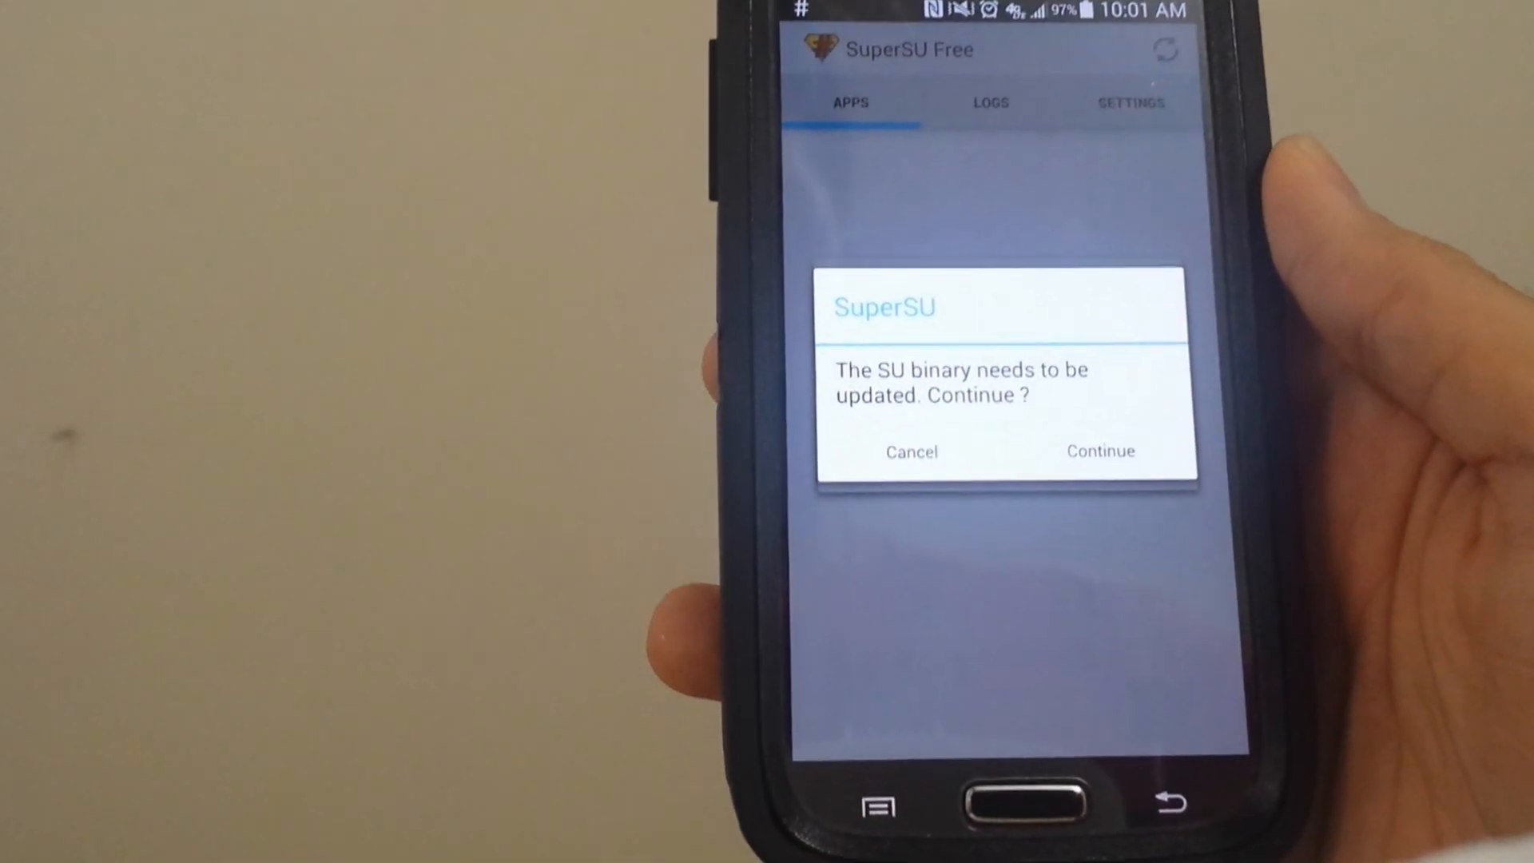
pyautogui.click(1099, 450)
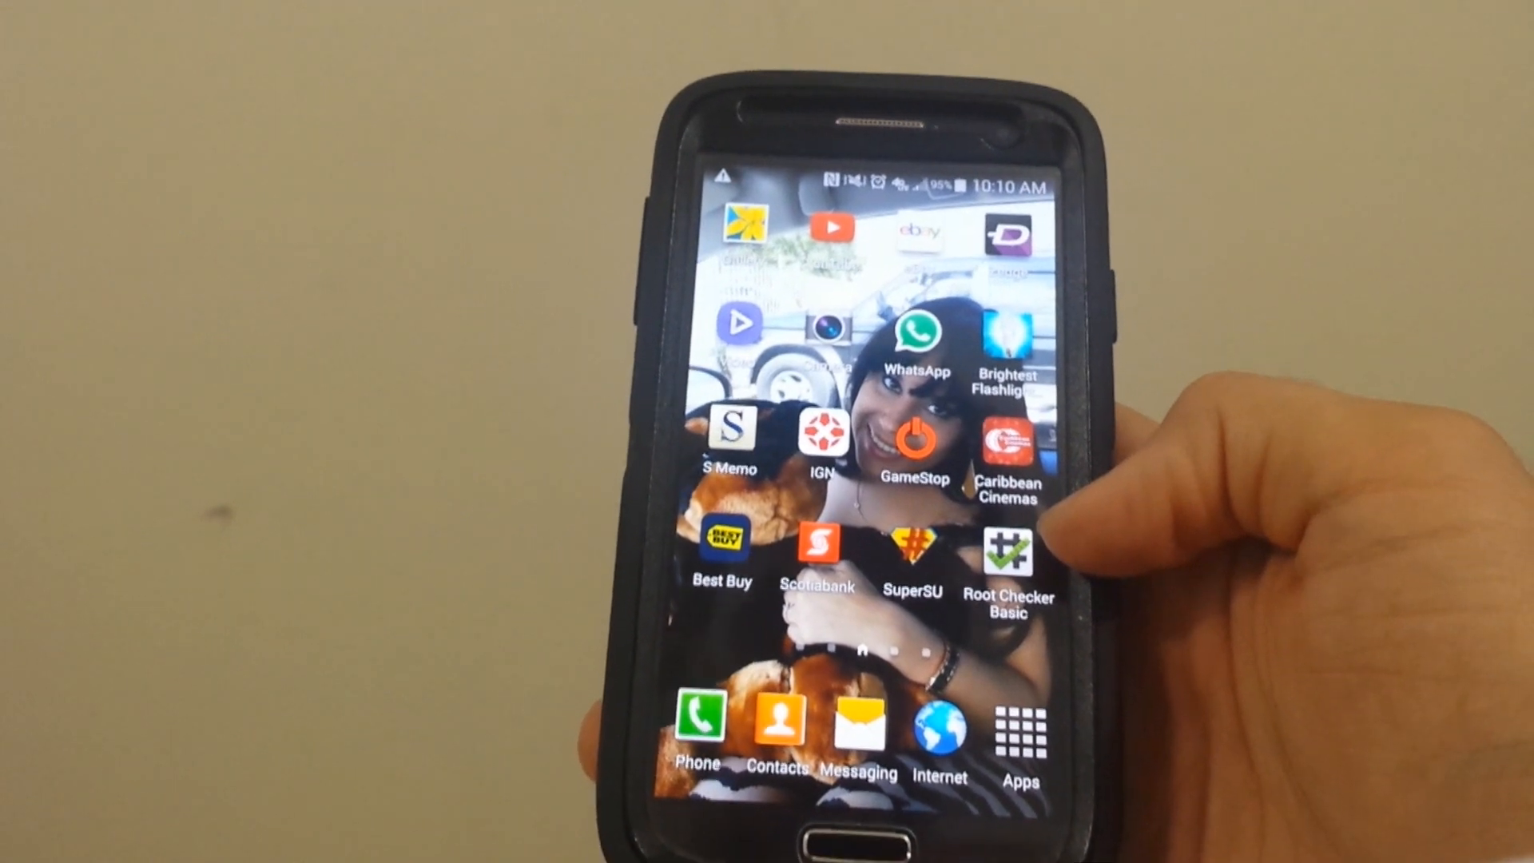
# Step: Confirm root access on the SAMSUNG-SGH-I337 in Root Checker Basic, then go home
pyautogui.click(1008, 553)
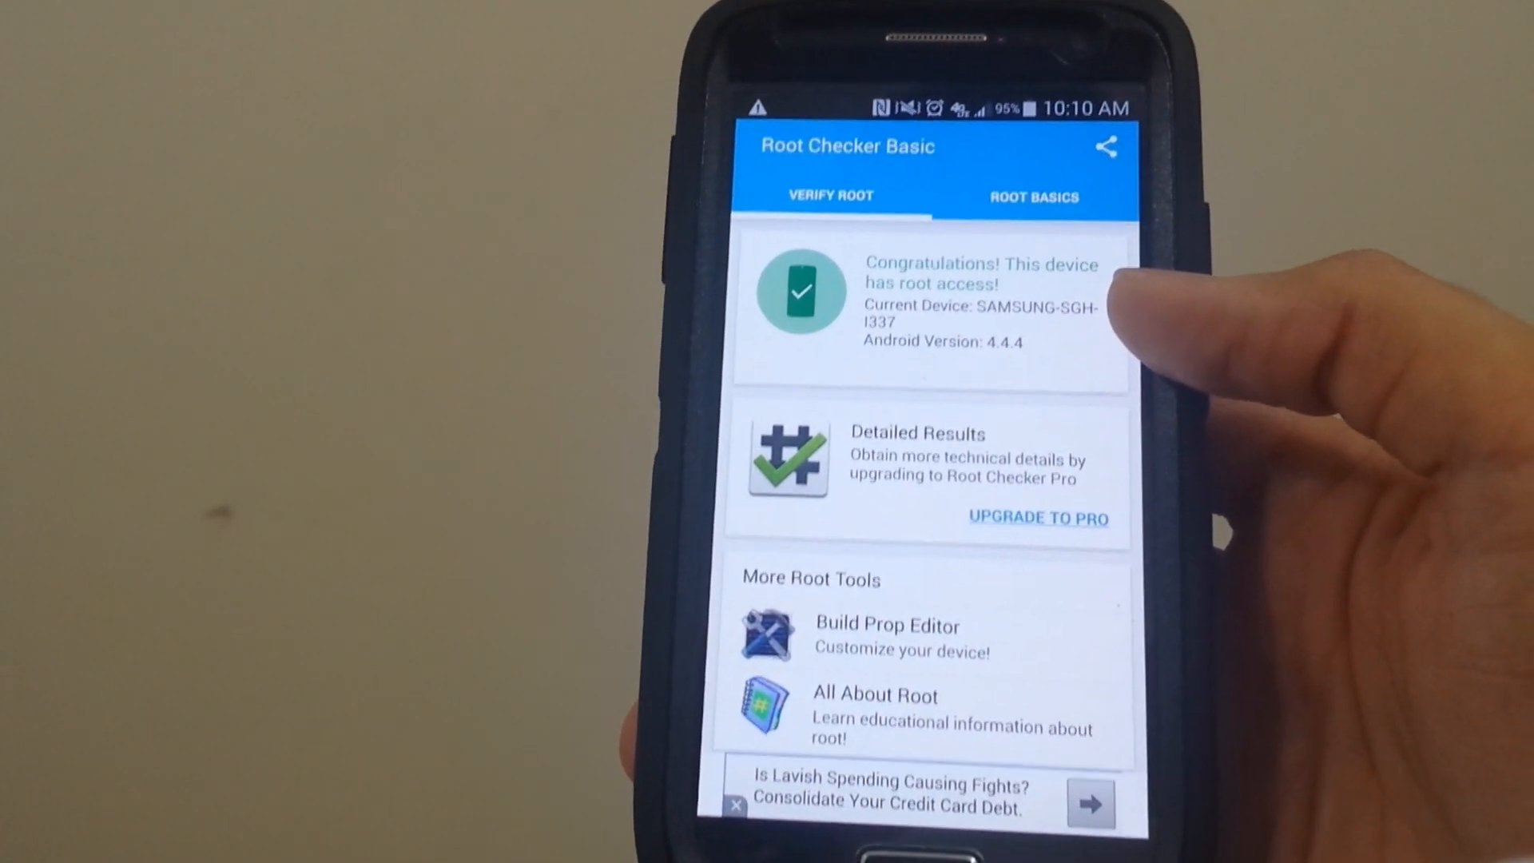
pyautogui.press('home')
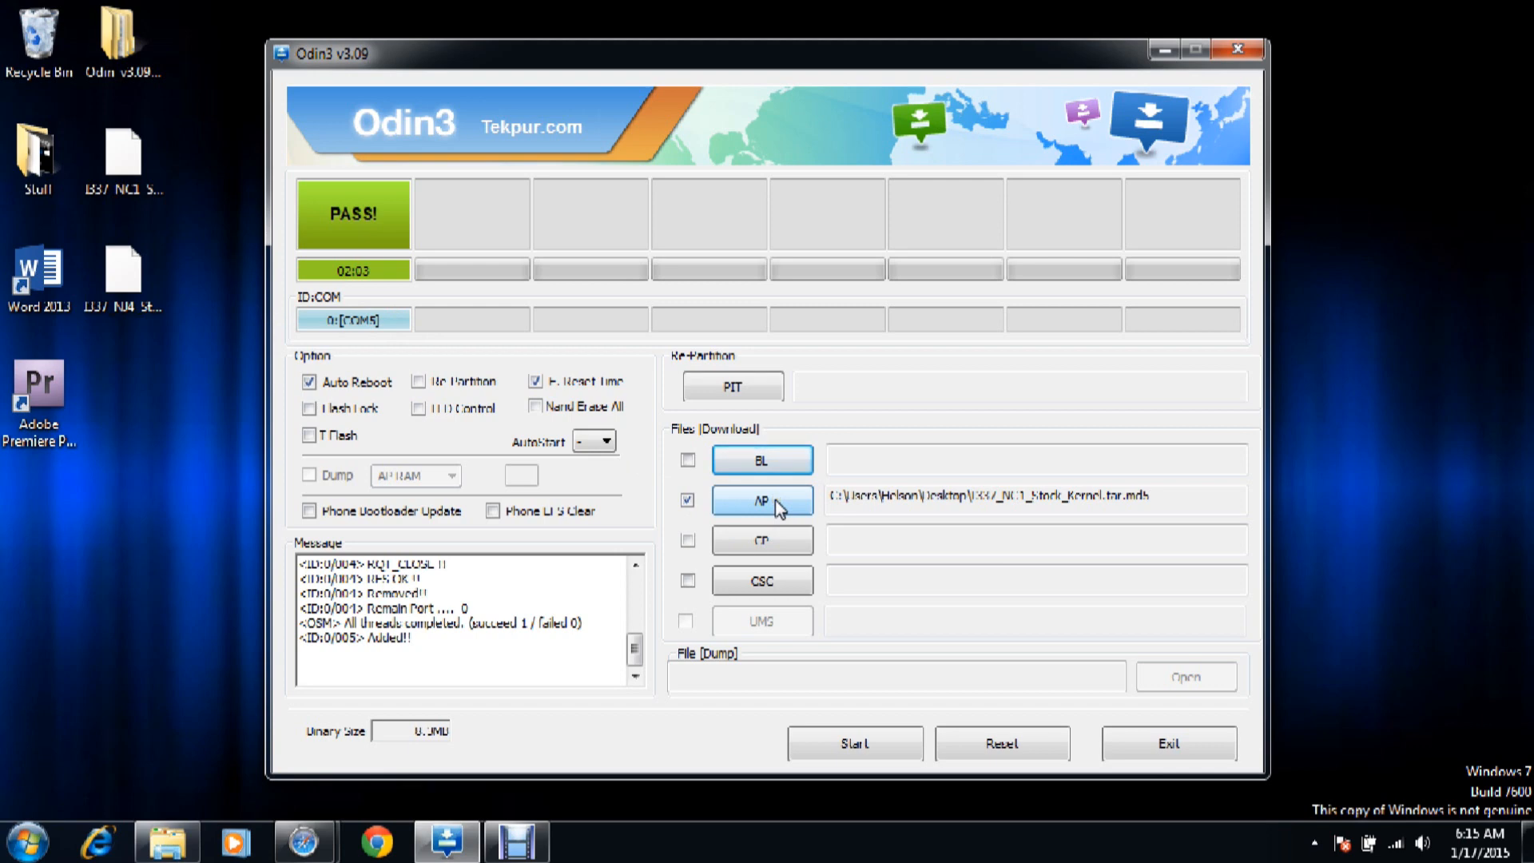
# Step: Reopen the AP file chooser to pick a different kernel file
pyautogui.click(762, 498)
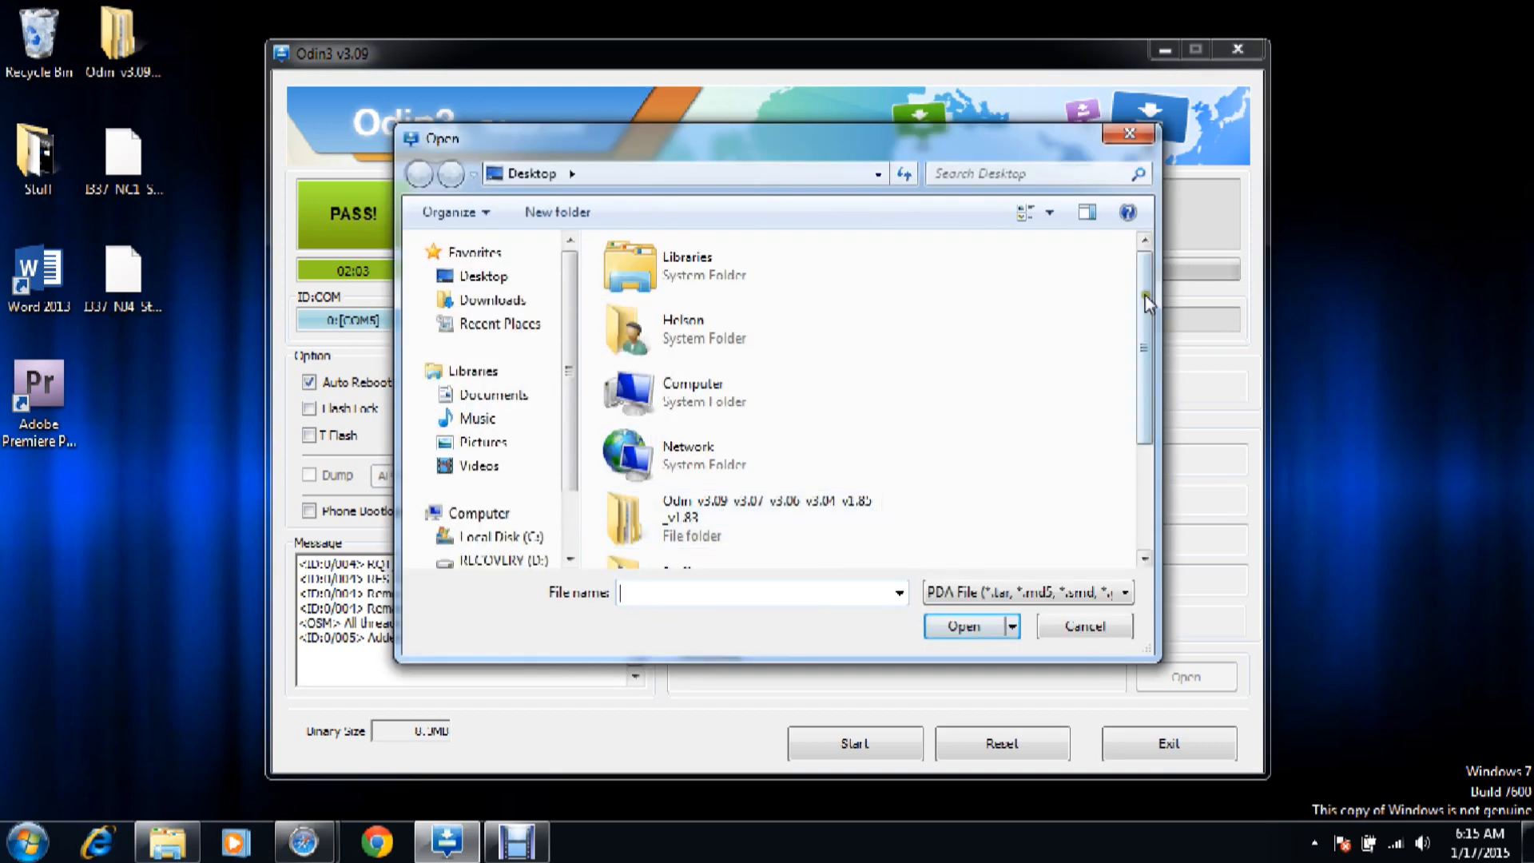
# Step: Load I337_NJ4_Stock_Kernel.tar.md5 from the Desktop listing so its MD5 check starts
pyautogui.scroll(-3)
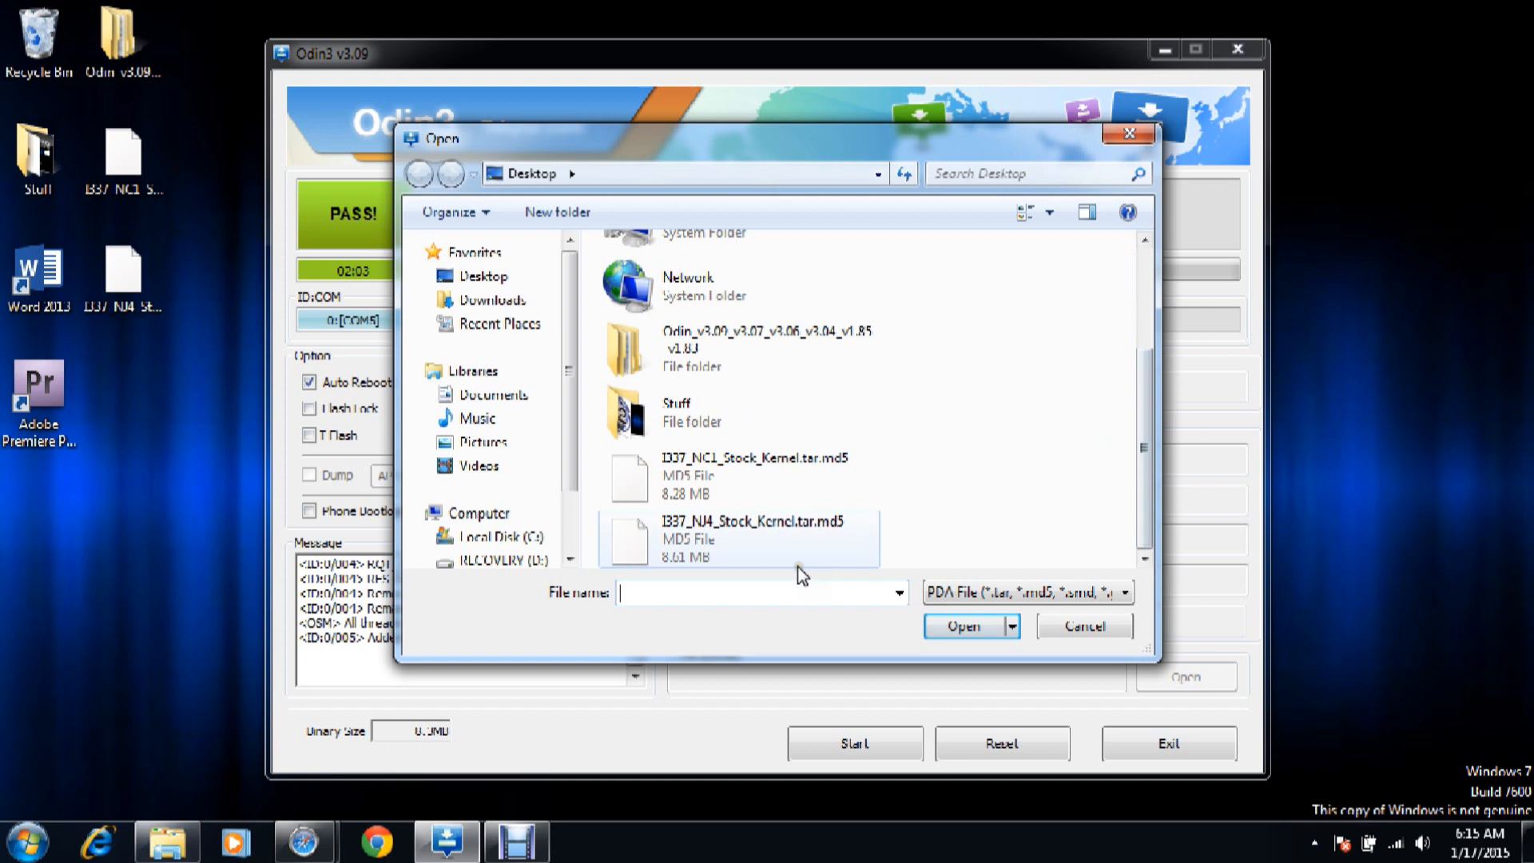
pyautogui.moveTo(694, 536)
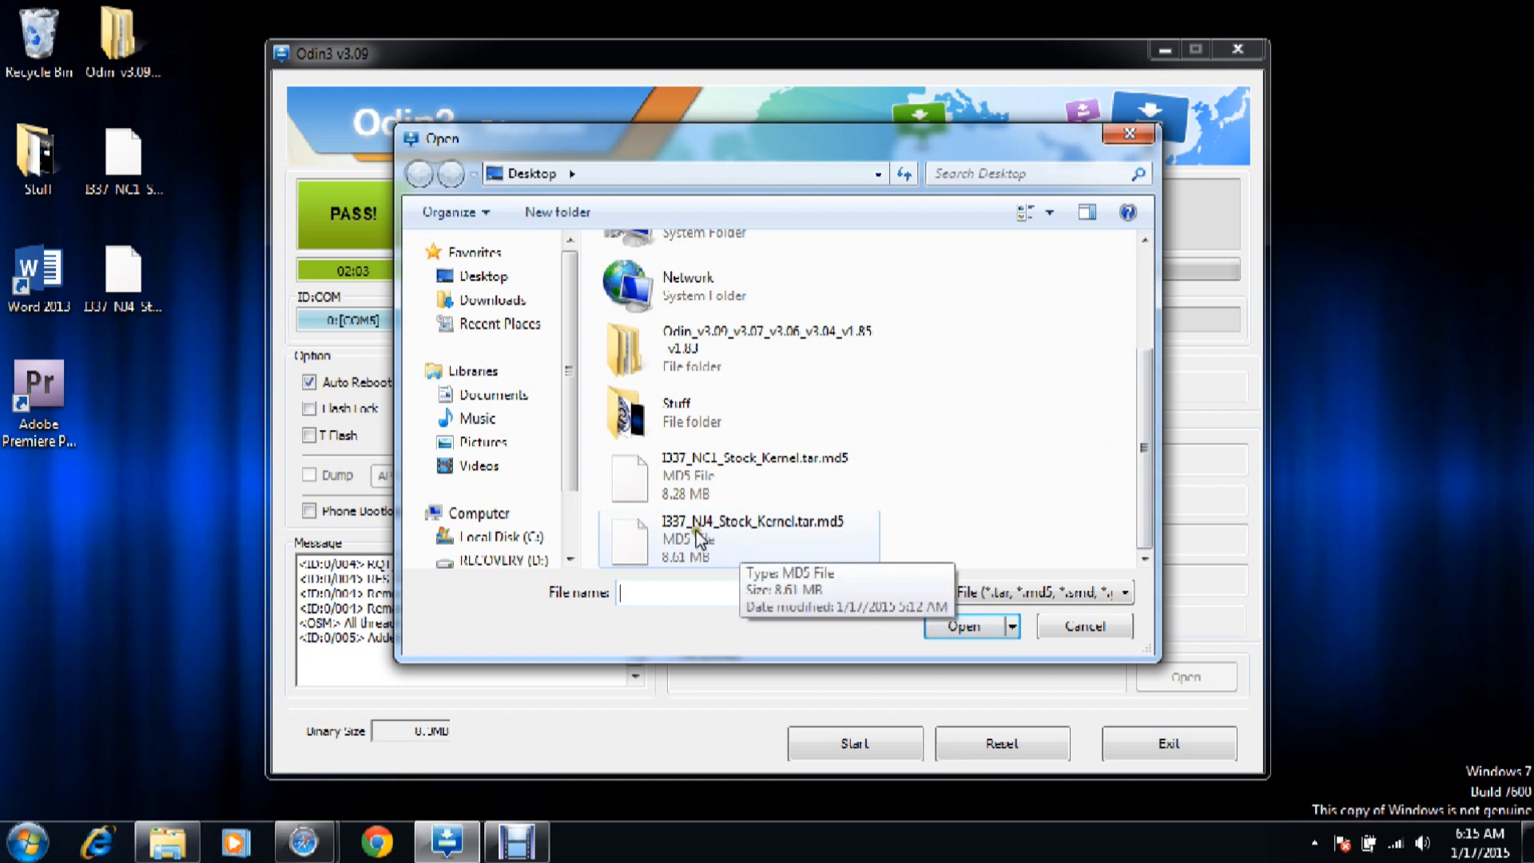
pyautogui.moveTo(788, 525)
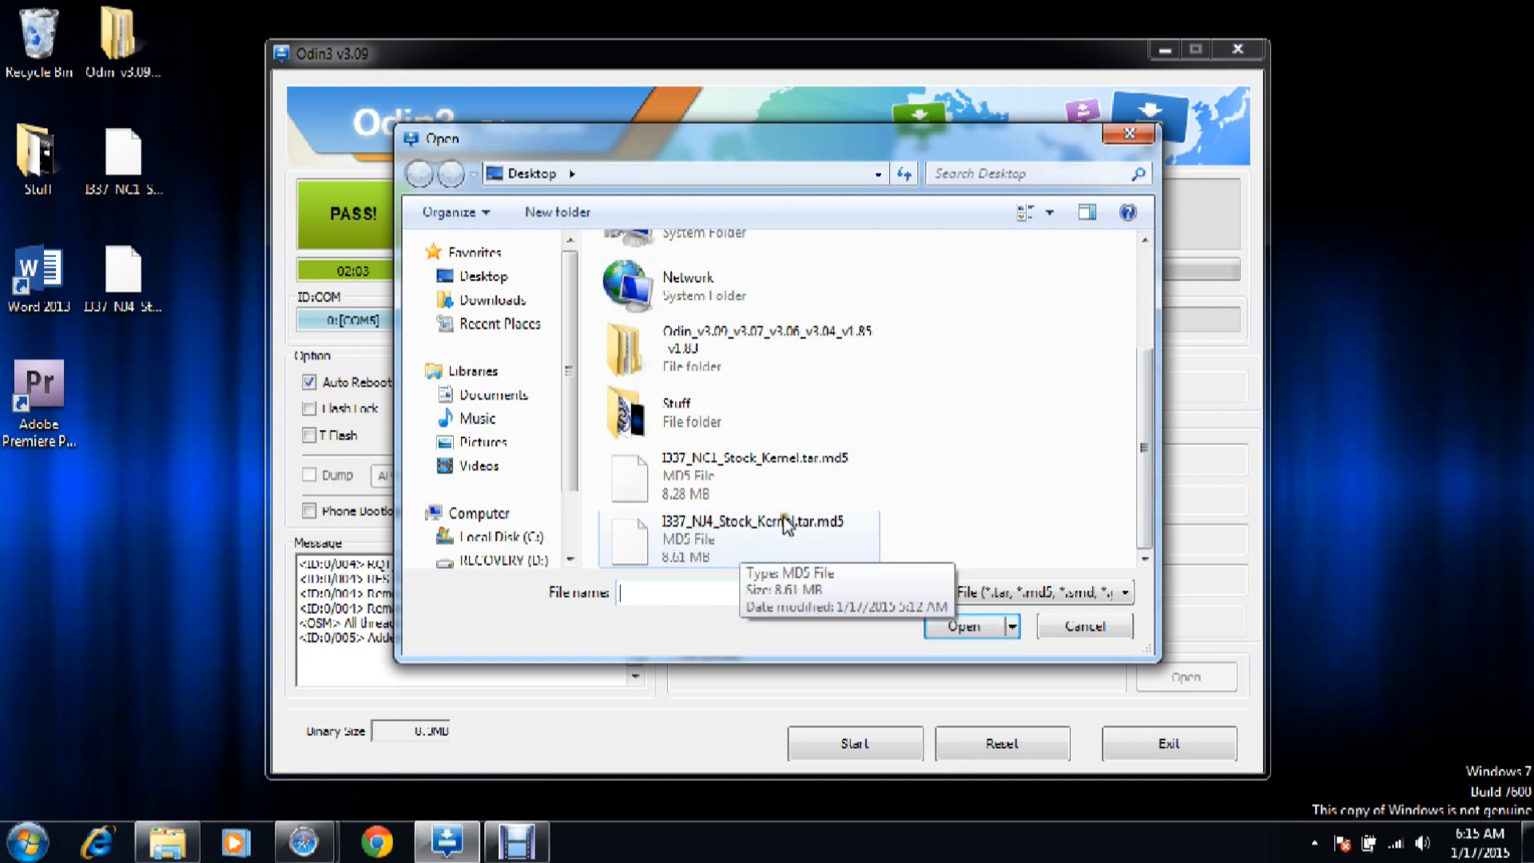
pyautogui.click(961, 626)
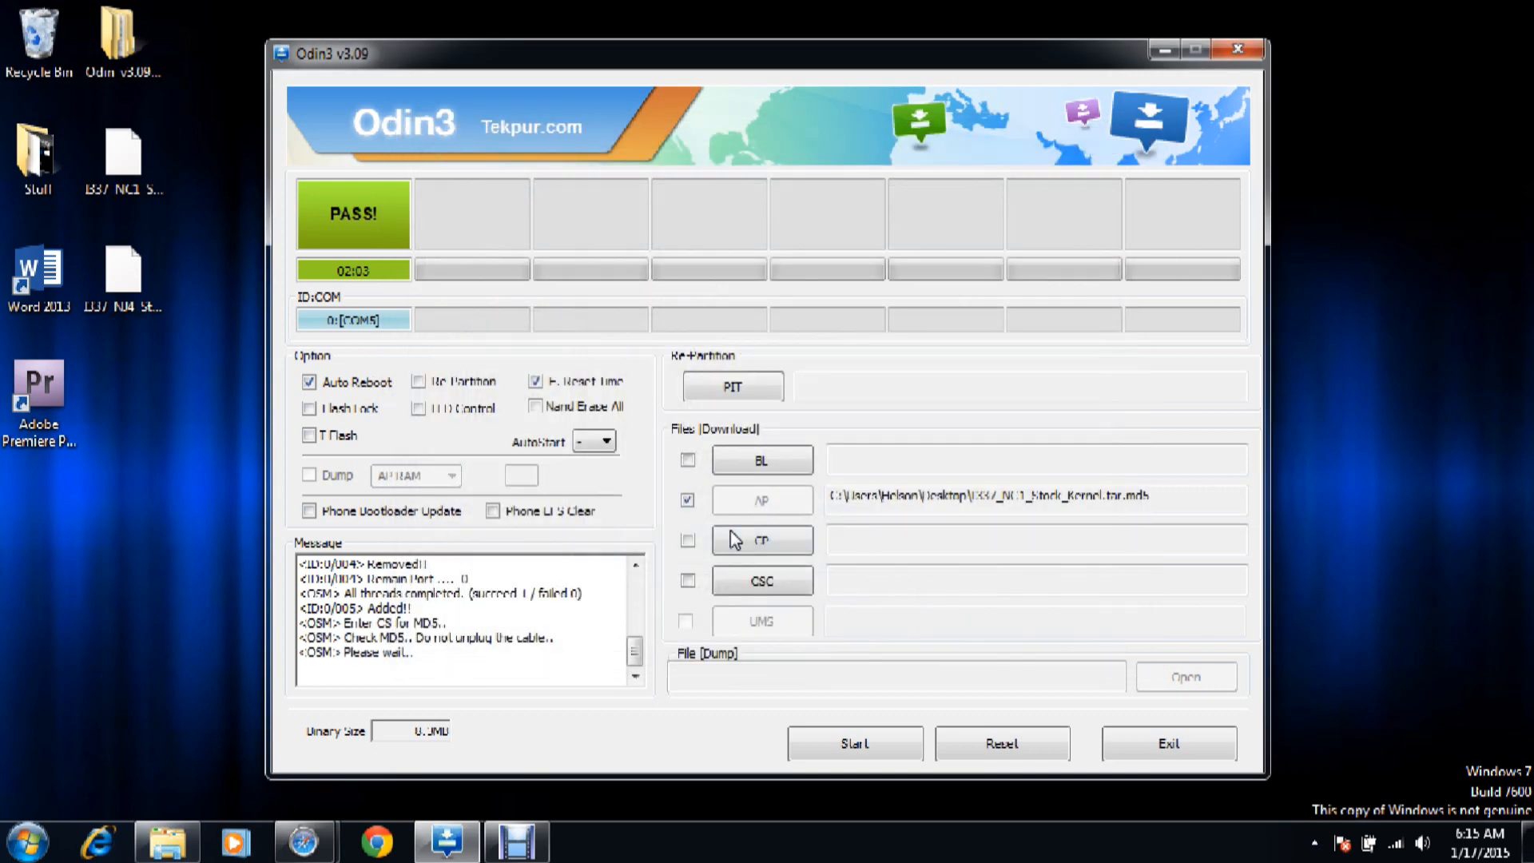
# Step: Start flashing the NJ4 stock kernel once its MD5 check passes
pyautogui.click(761, 500)
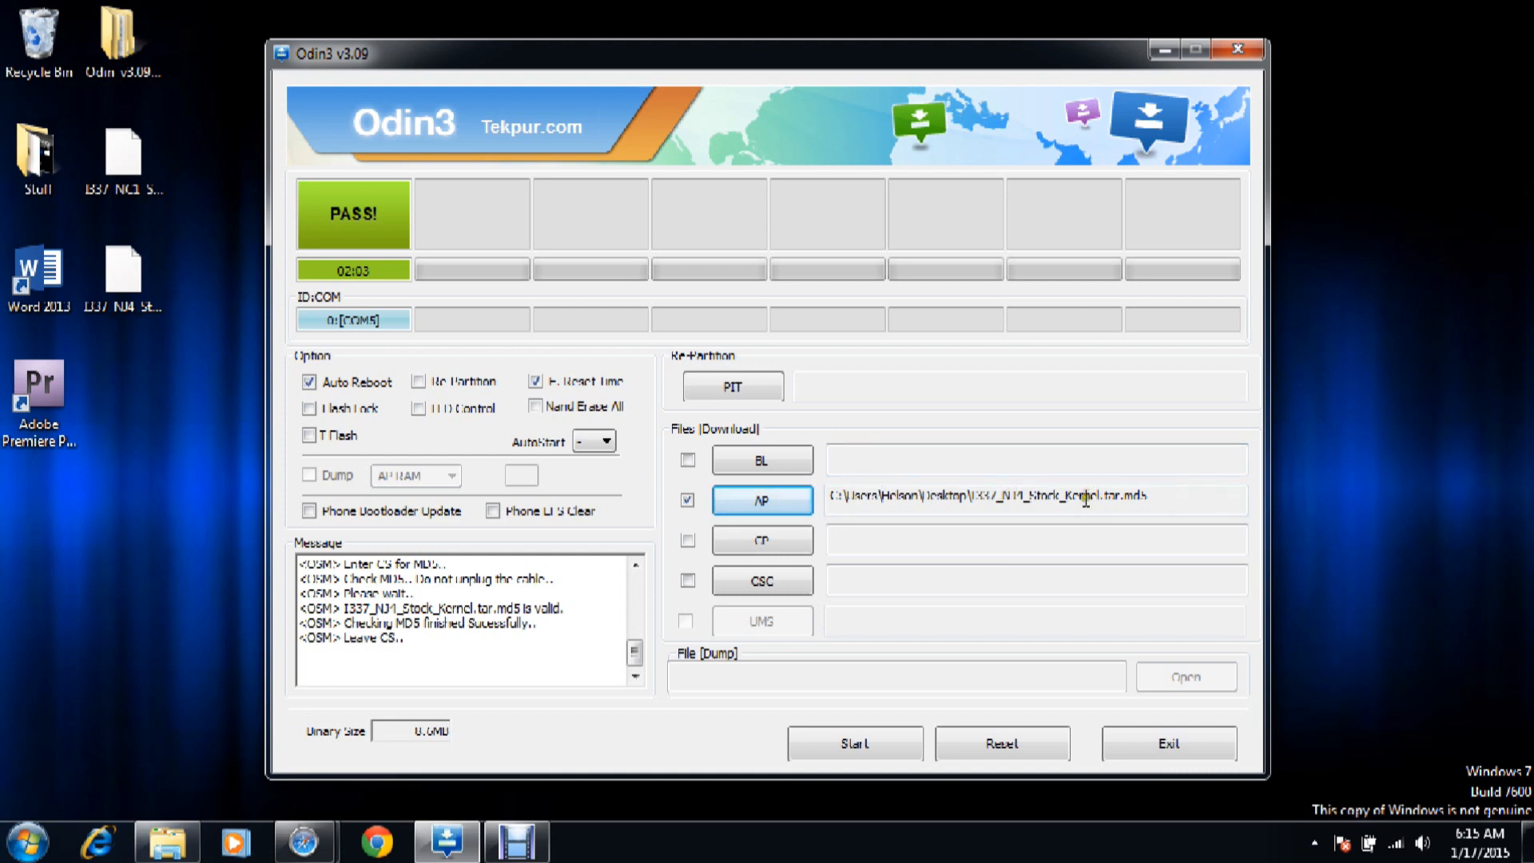
pyautogui.click(853, 744)
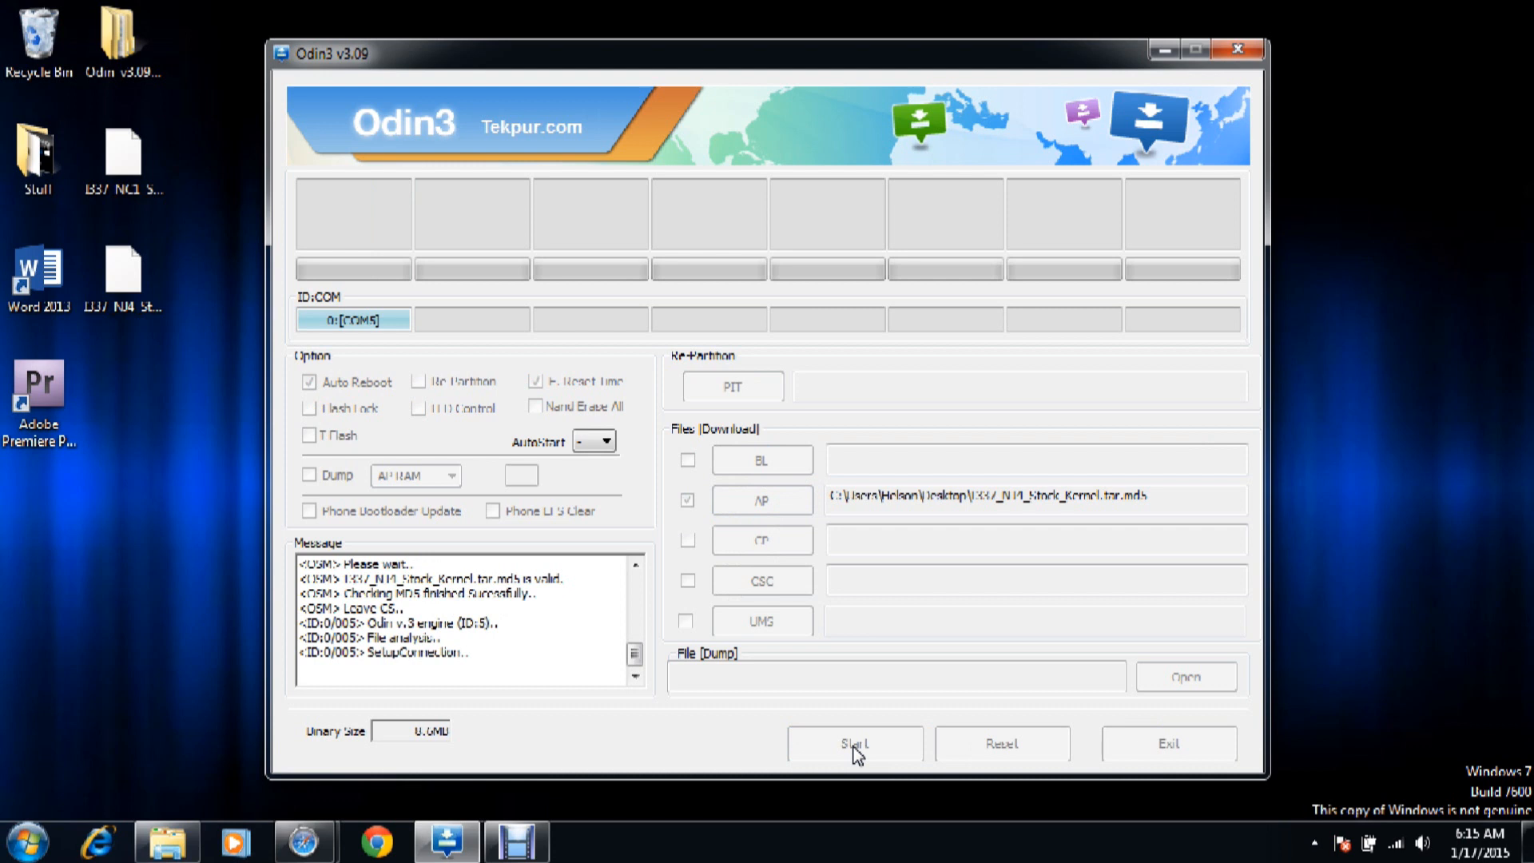
pyautogui.click(853, 744)
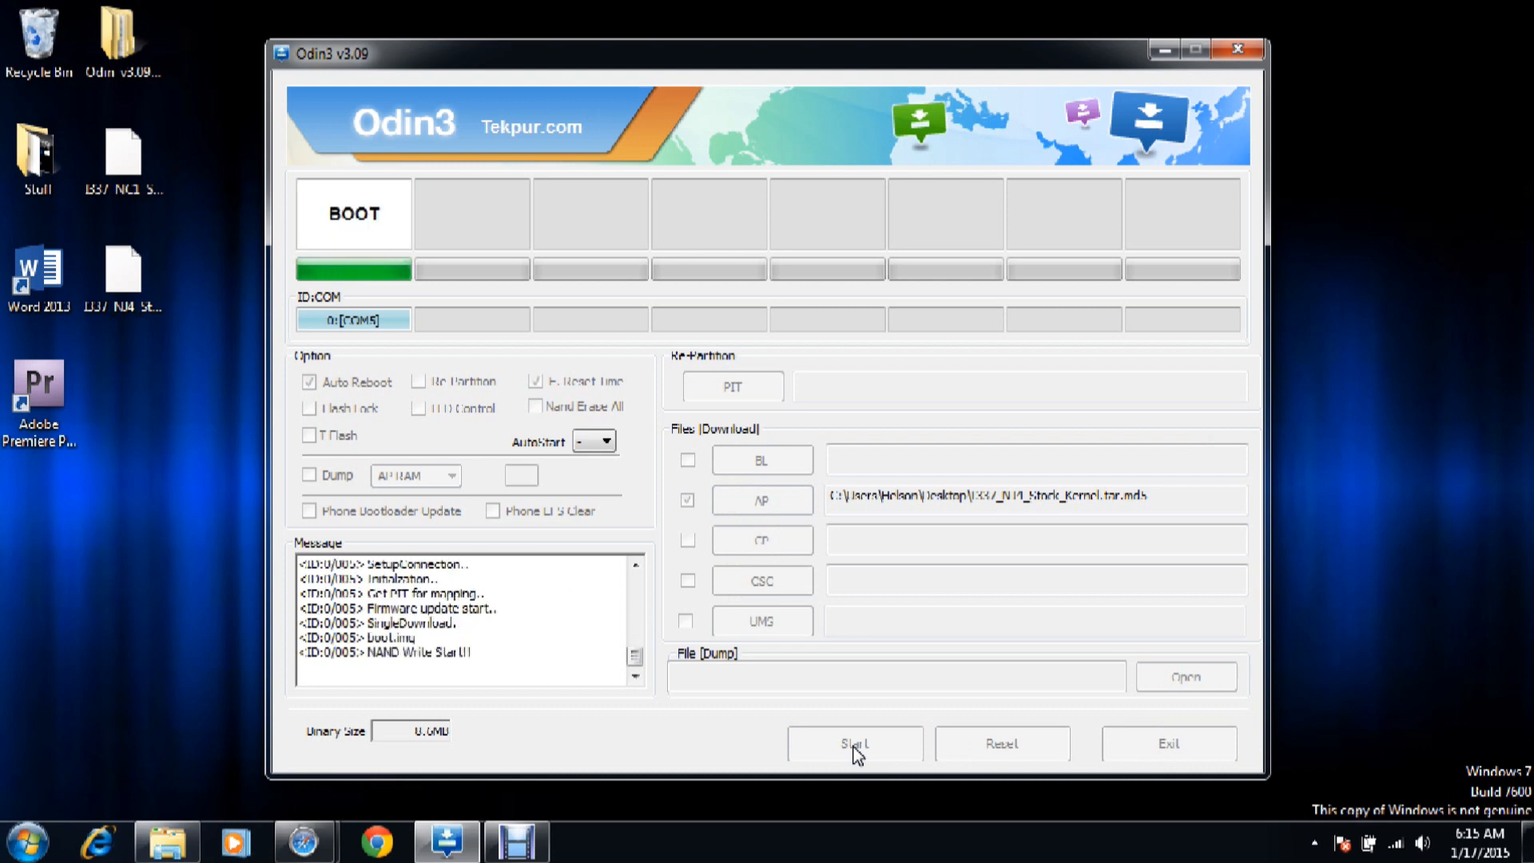